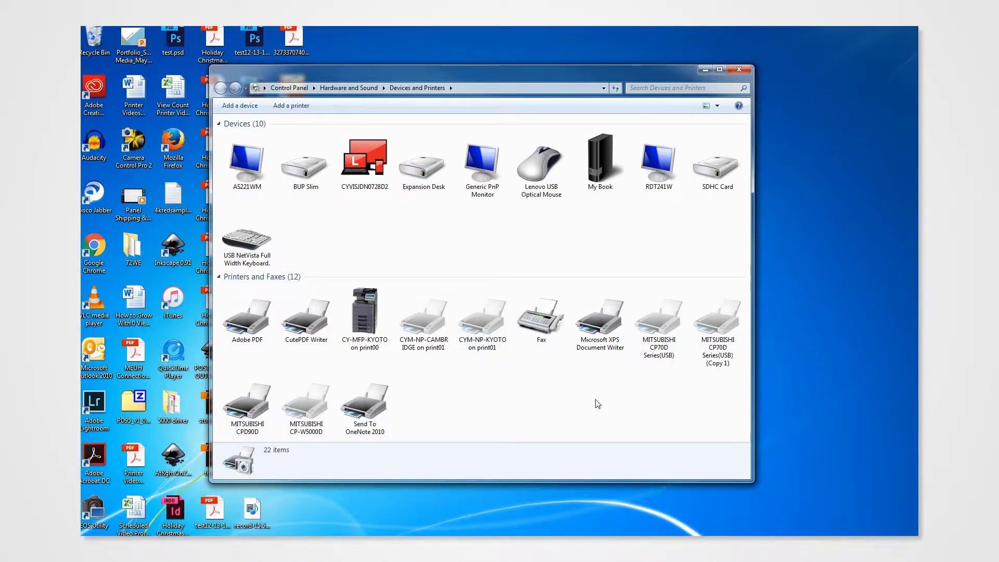
# Switch to Firefox and load adobe.com/products/photoshop.html
pyautogui.click(246, 403)
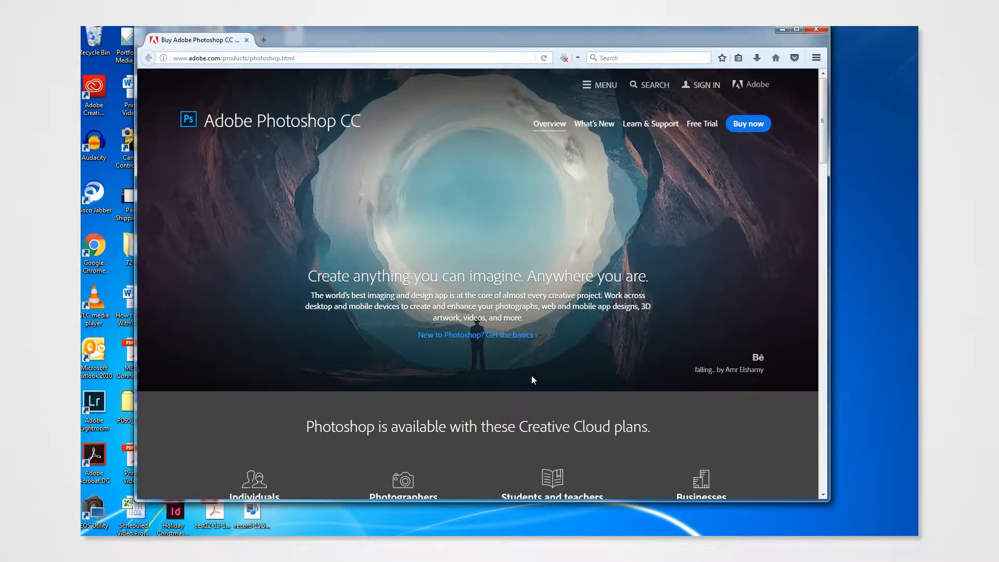
pyautogui.moveTo(645, 241)
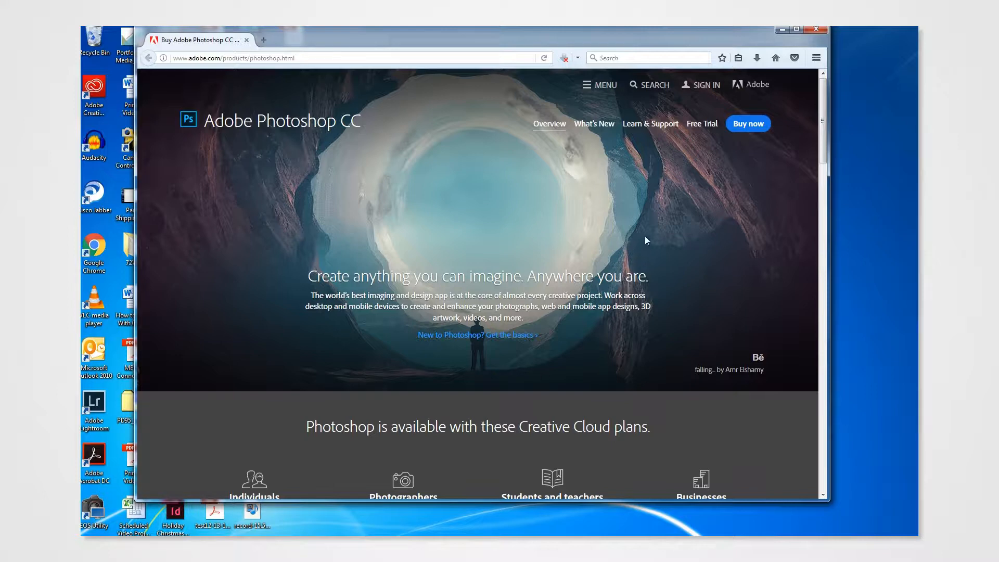
pyautogui.click(701, 124)
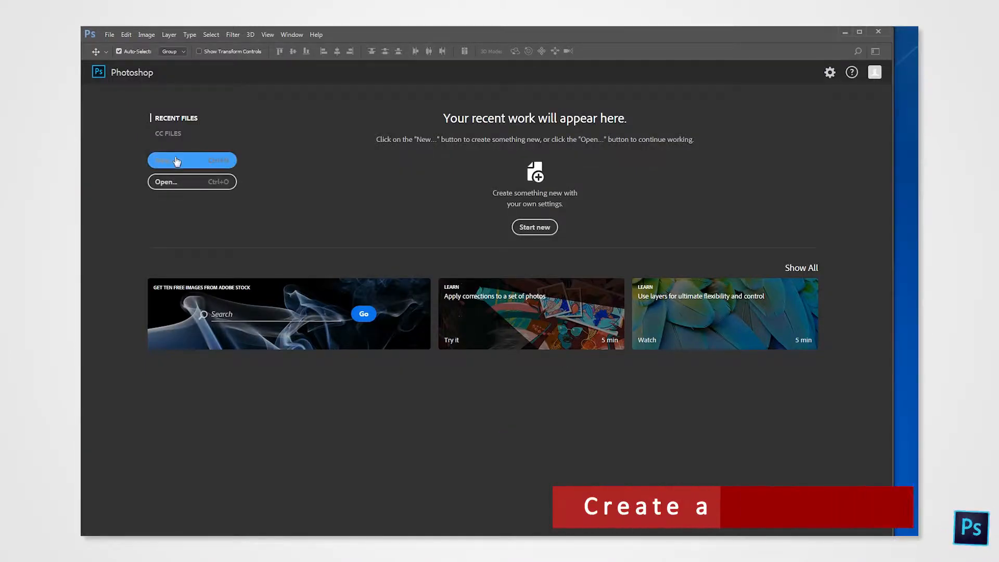
# Create 'PS Frame' at 1852×1226 pixels, 300 ppi, RGB Color, transparent background
pyautogui.click(191, 160)
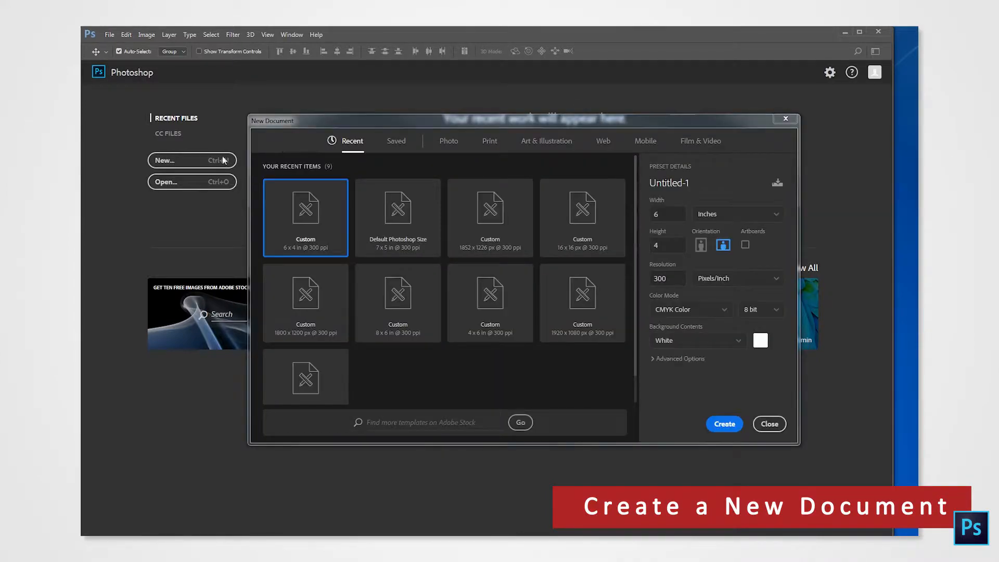
pyautogui.moveTo(684, 230)
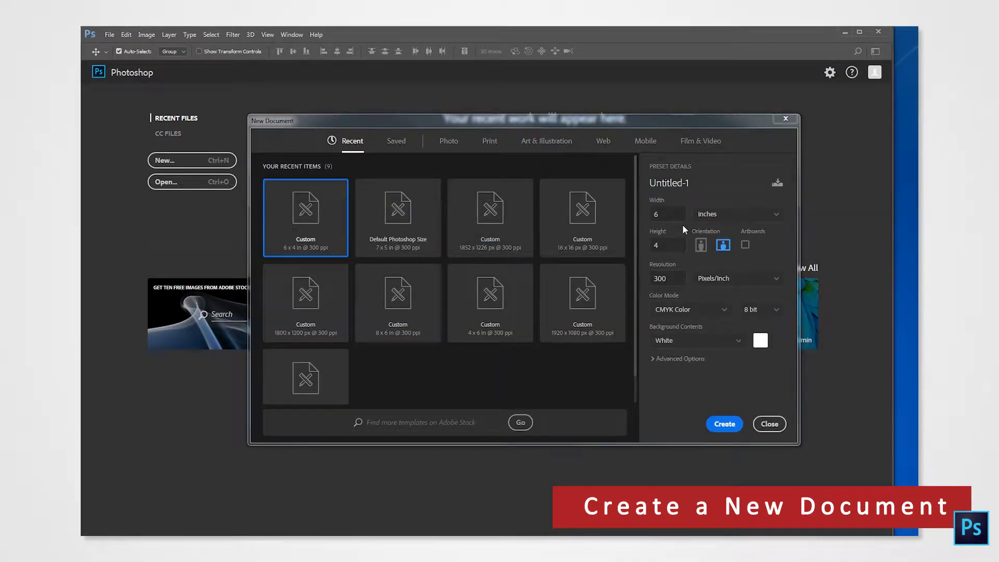
pyautogui.write('PS F')
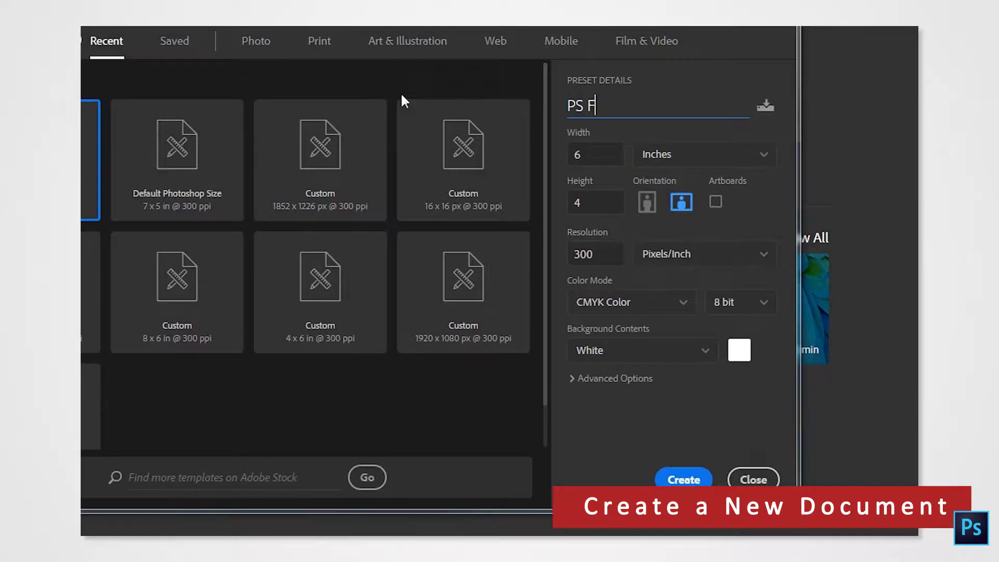
pyautogui.write('rame')
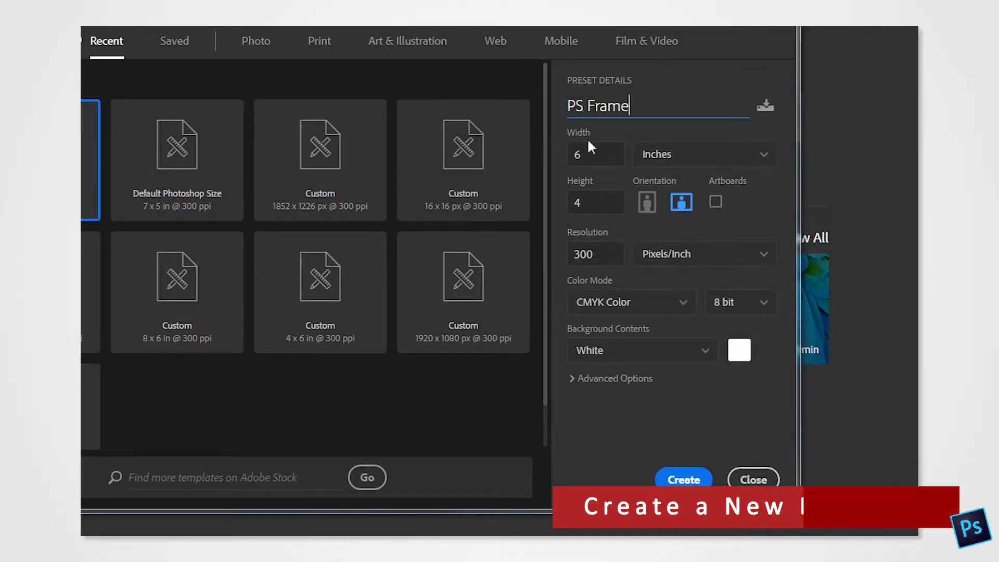
pyautogui.click(704, 154)
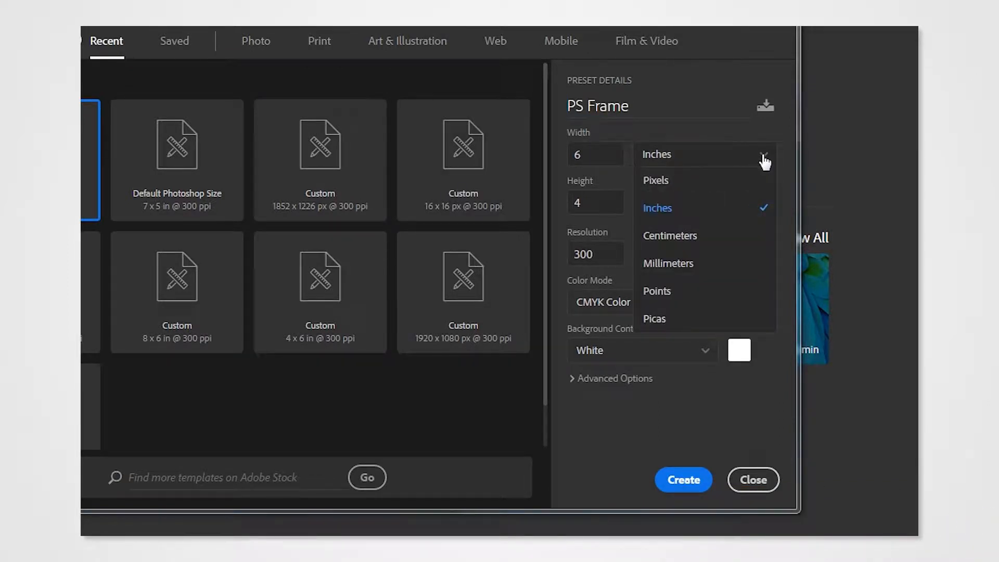
pyautogui.click(656, 181)
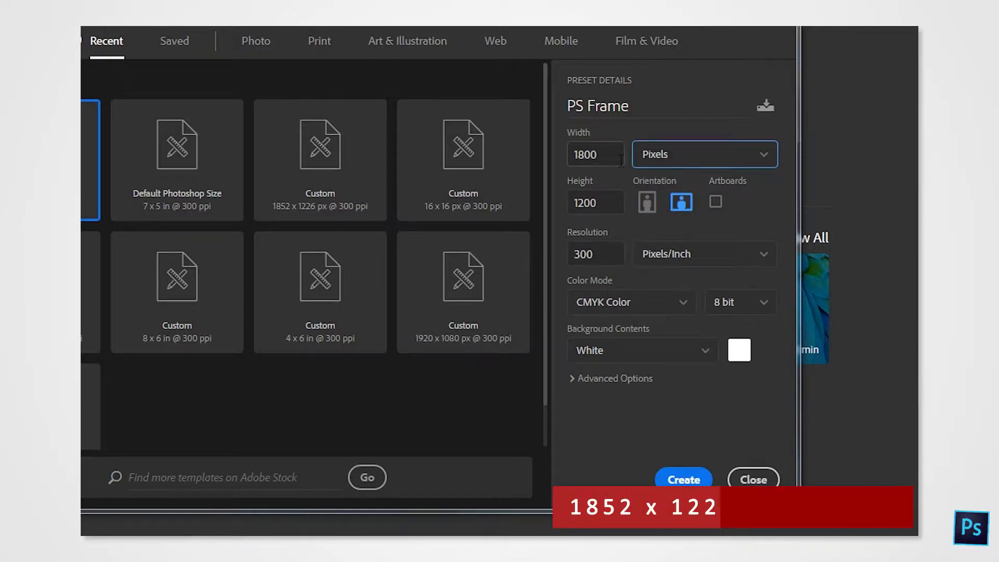
pyautogui.click(595, 154)
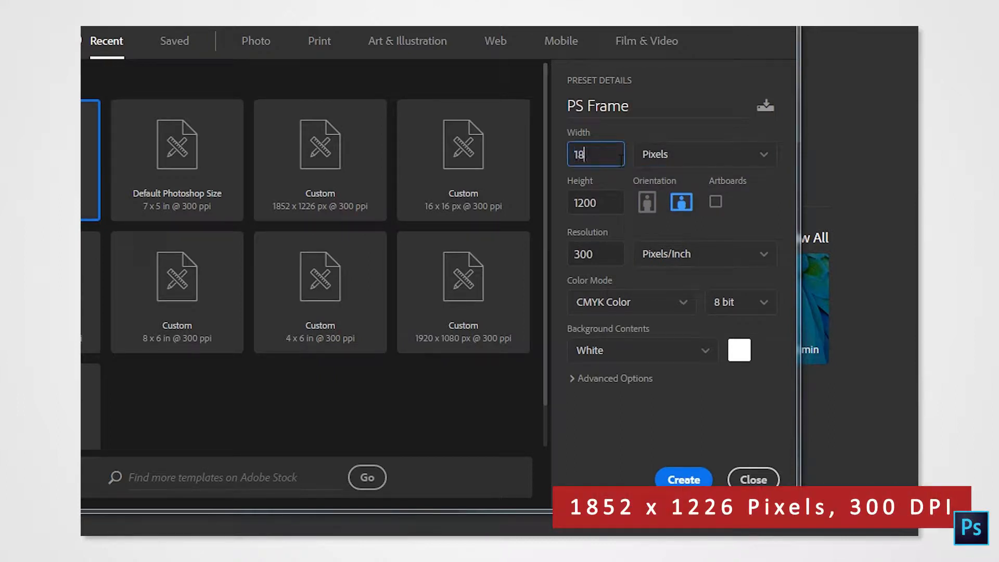
pyautogui.click(594, 202)
pyautogui.write('122')
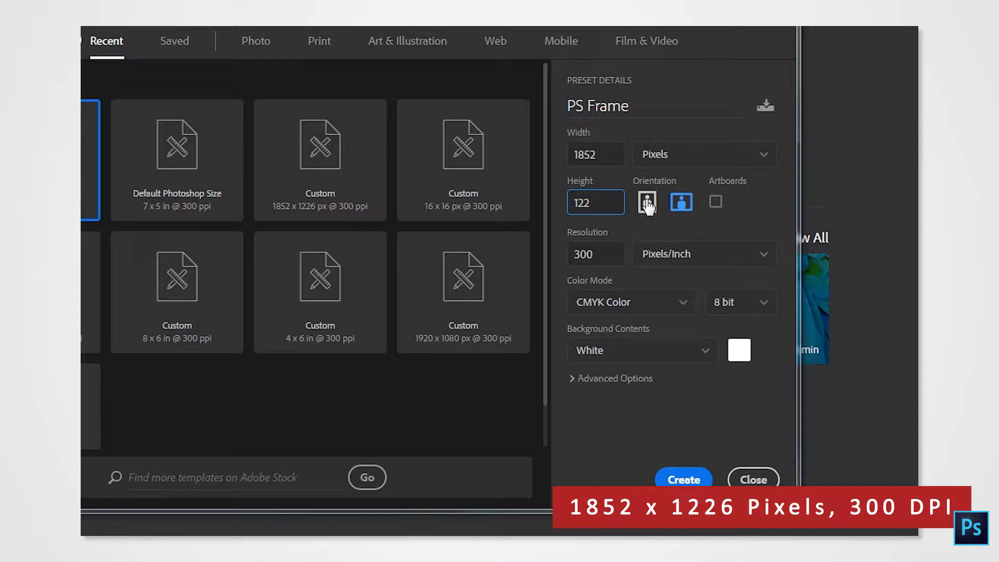
pyautogui.click(645, 202)
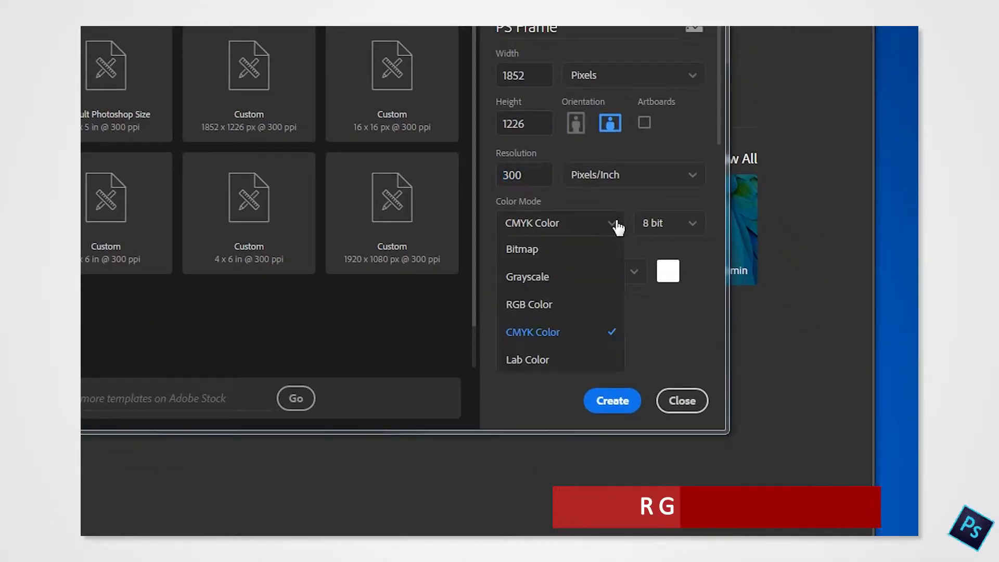
pyautogui.click(529, 304)
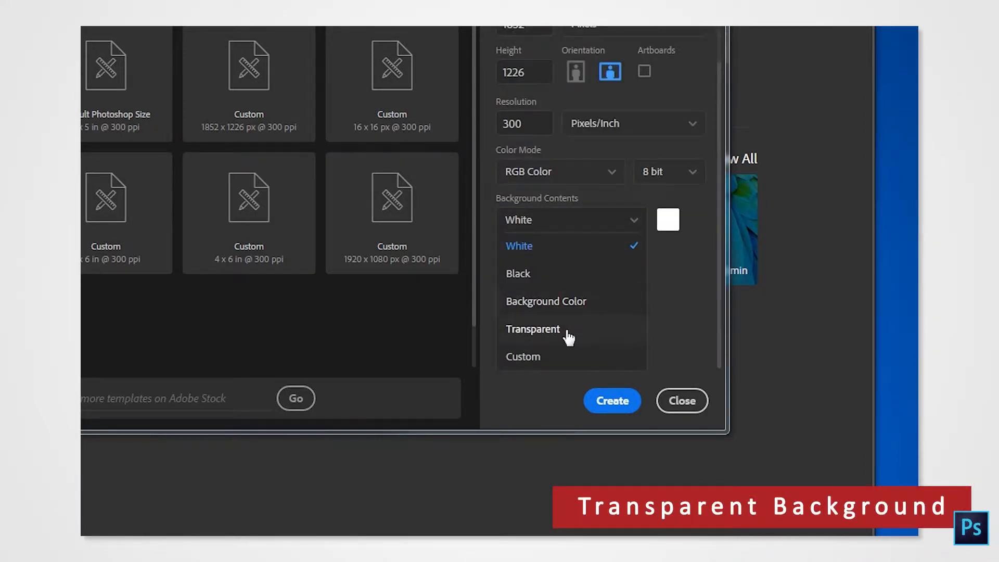
pyautogui.click(532, 329)
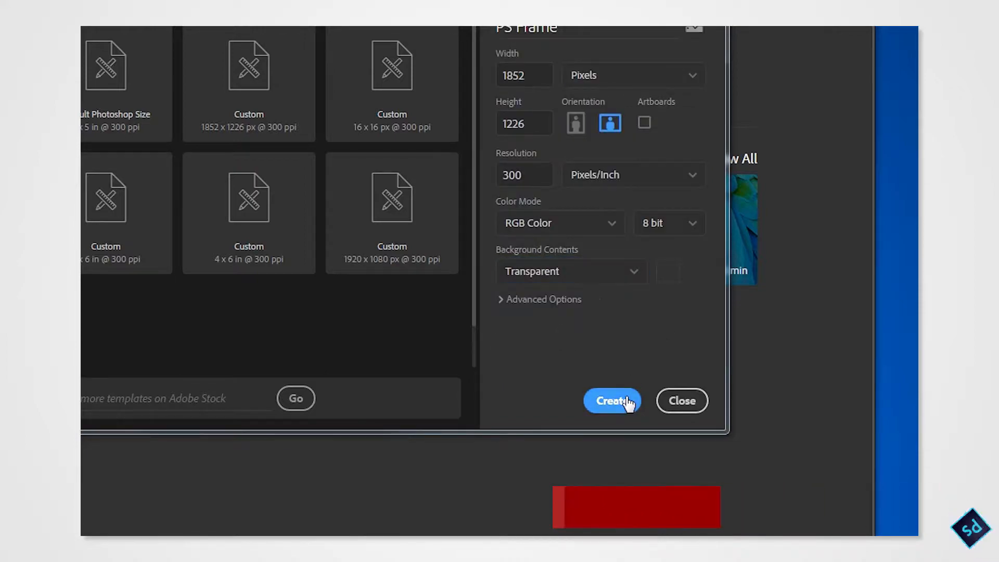
pyautogui.click(611, 400)
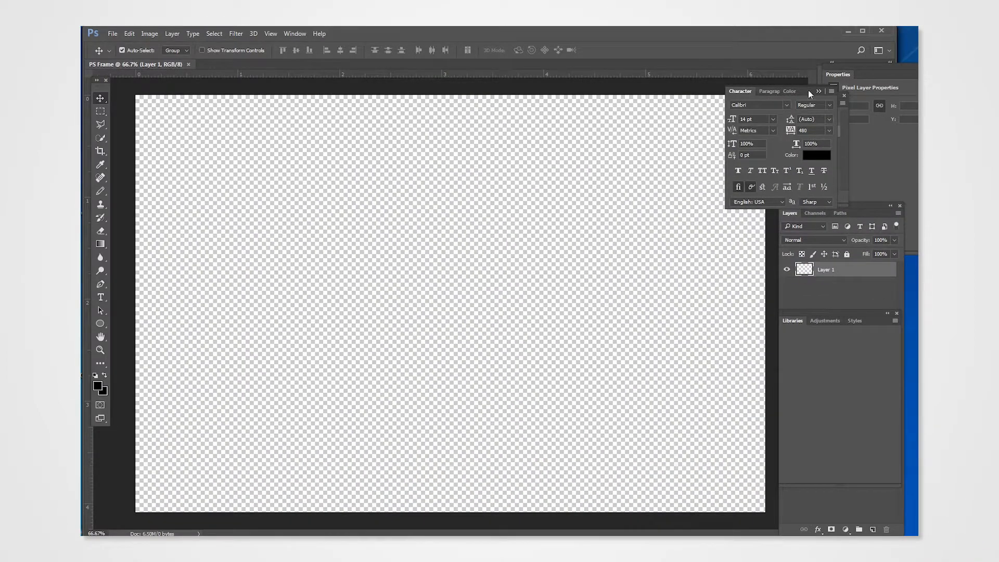
# Draw a white rectangle over the entire canvas and rasterize its shape layer
pyautogui.click(115, 214)
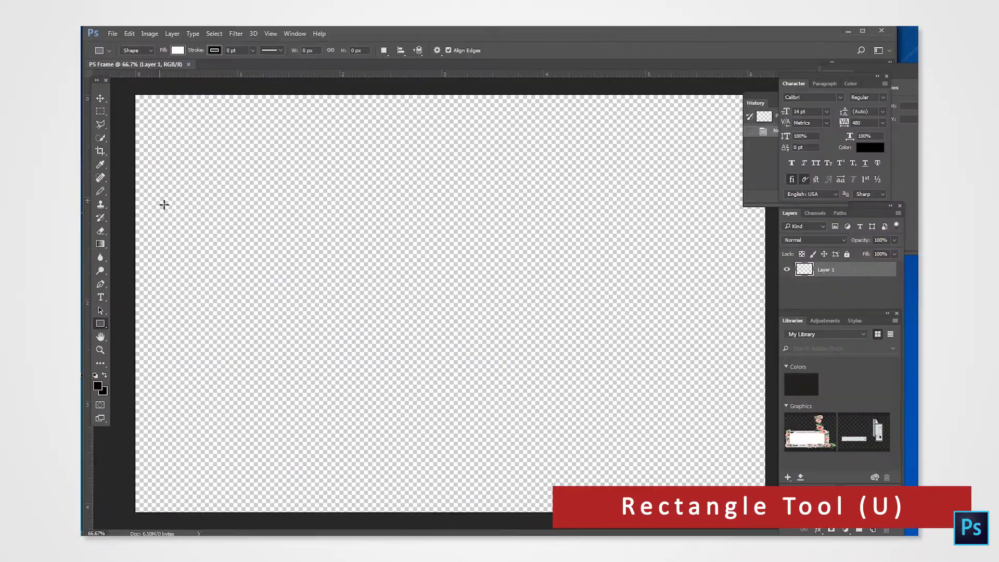
pyautogui.moveTo(164, 204); pyautogui.dragTo(524, 360)
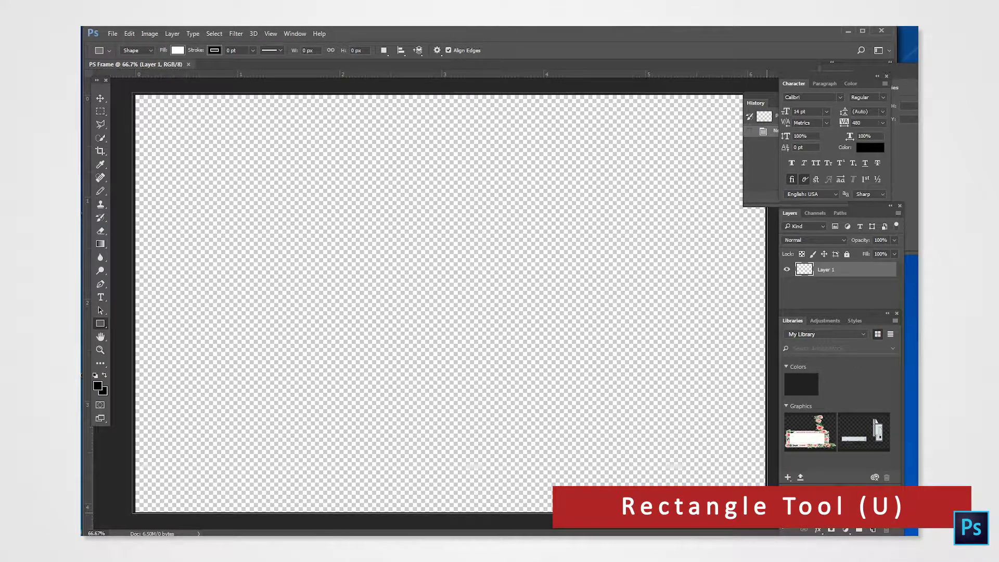
pyautogui.moveTo(133, 94); pyautogui.dragTo(761, 512)
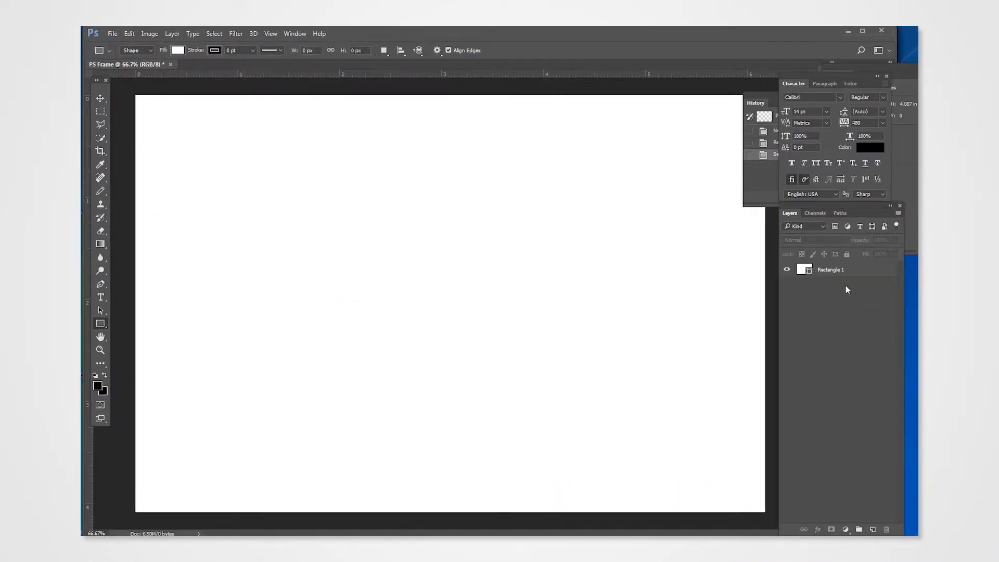
pyautogui.rightClick(830, 269)
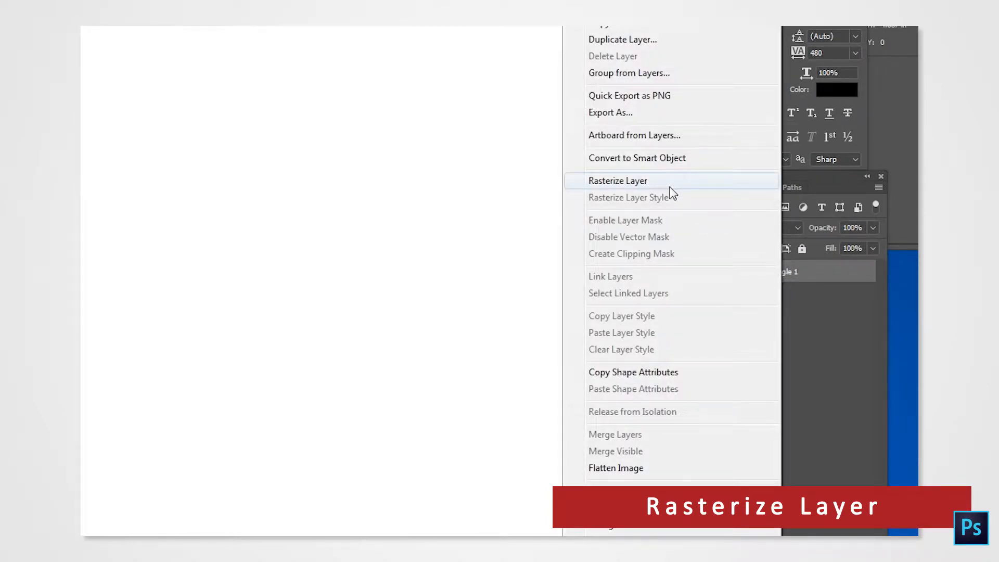
pyautogui.click(618, 180)
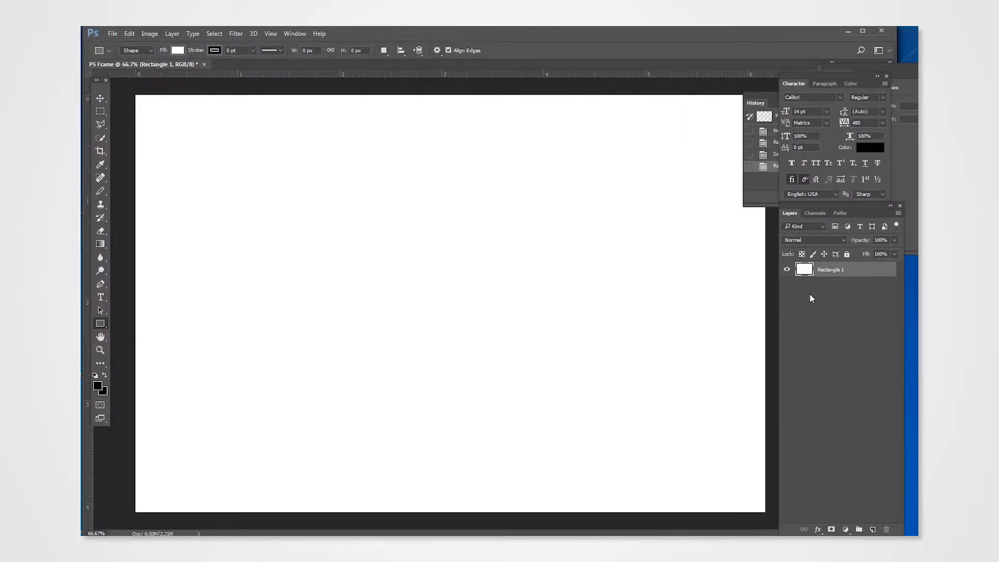
# Marquee-select an inset rectangle inside the canvas edges and move it to Layer 1 via Cut
pyautogui.click(100, 111)
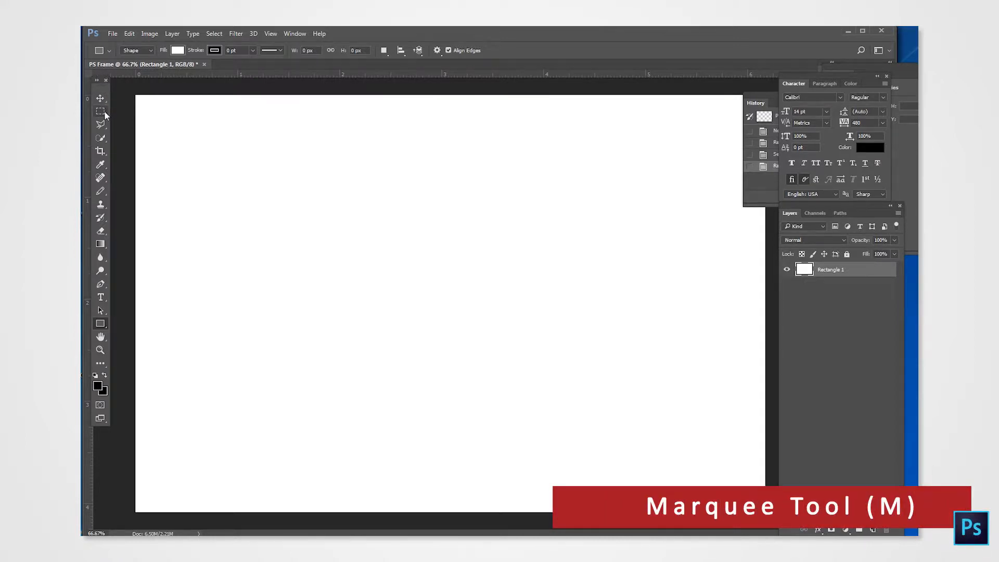
pyautogui.click(100, 111)
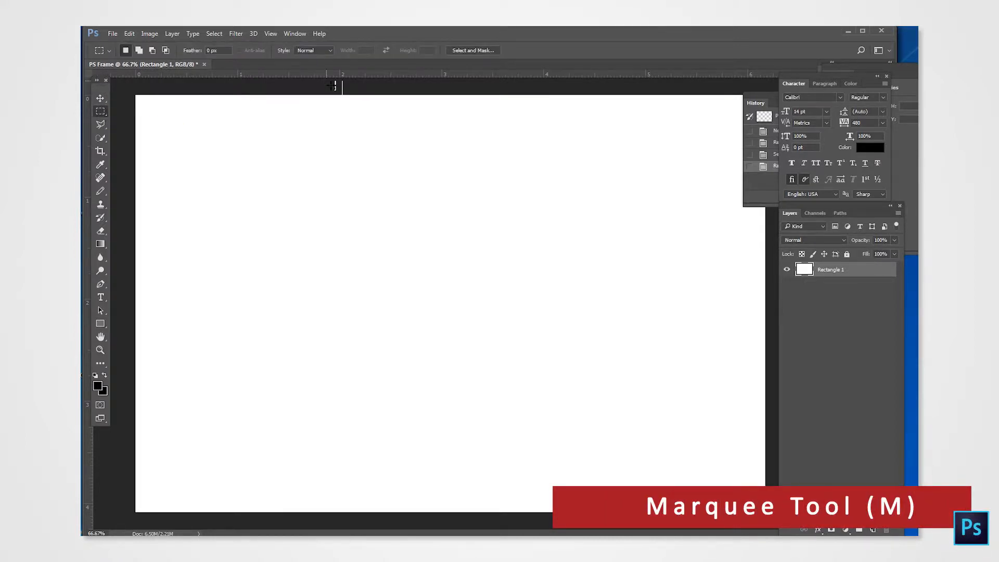
pyautogui.moveTo(170, 126); pyautogui.dragTo(731, 478)
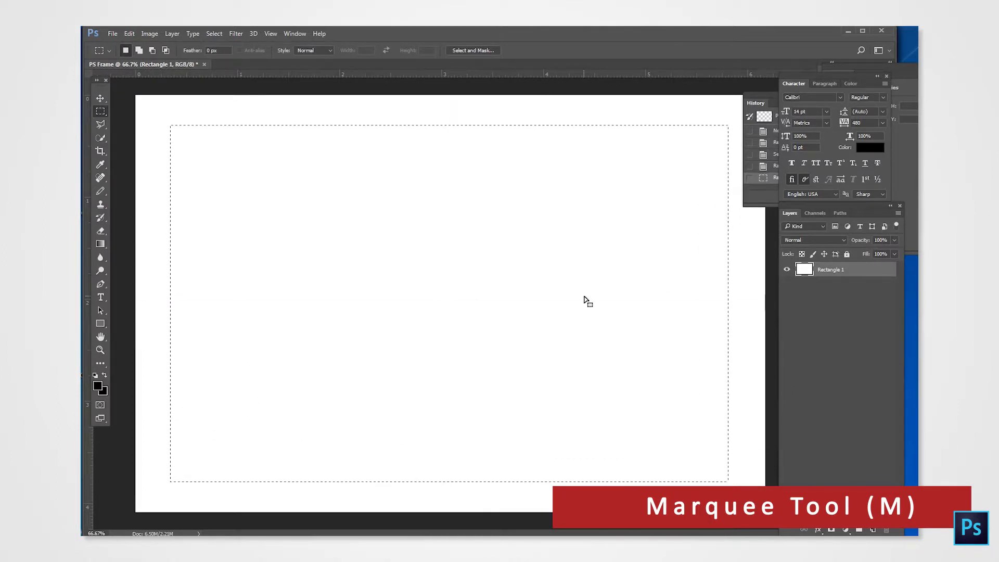
pyautogui.moveTo(502, 284)
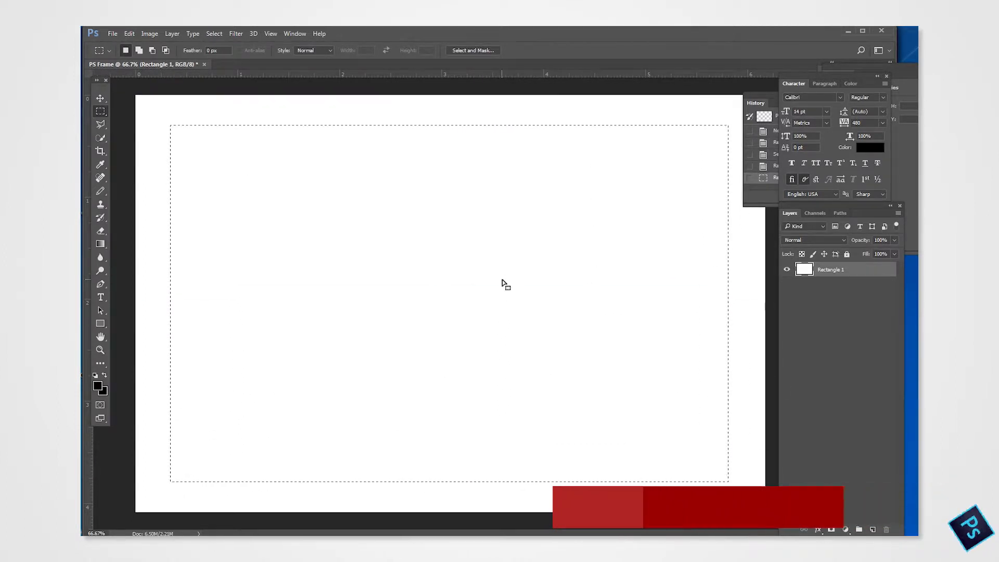
pyautogui.rightClick(503, 284)
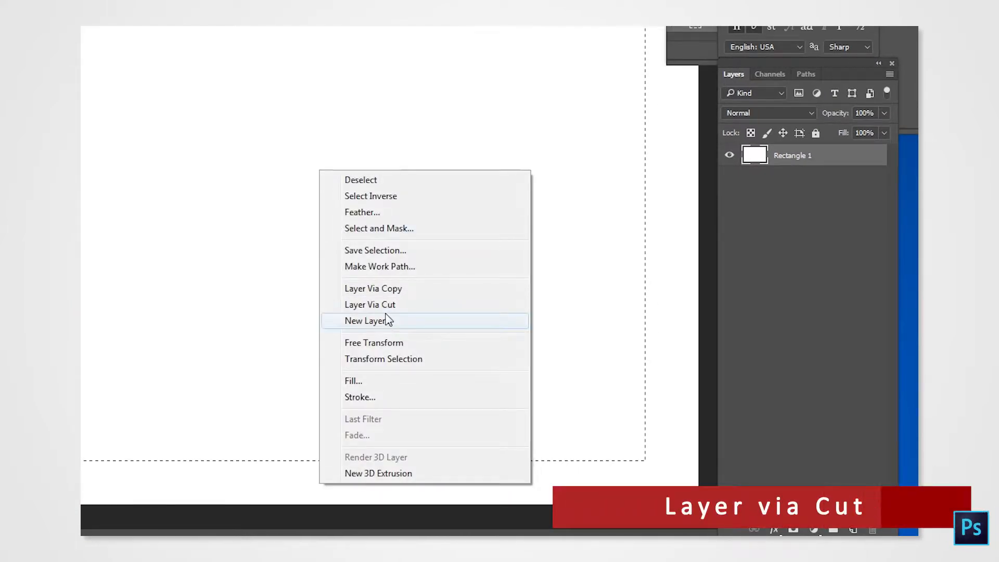
pyautogui.click(368, 320)
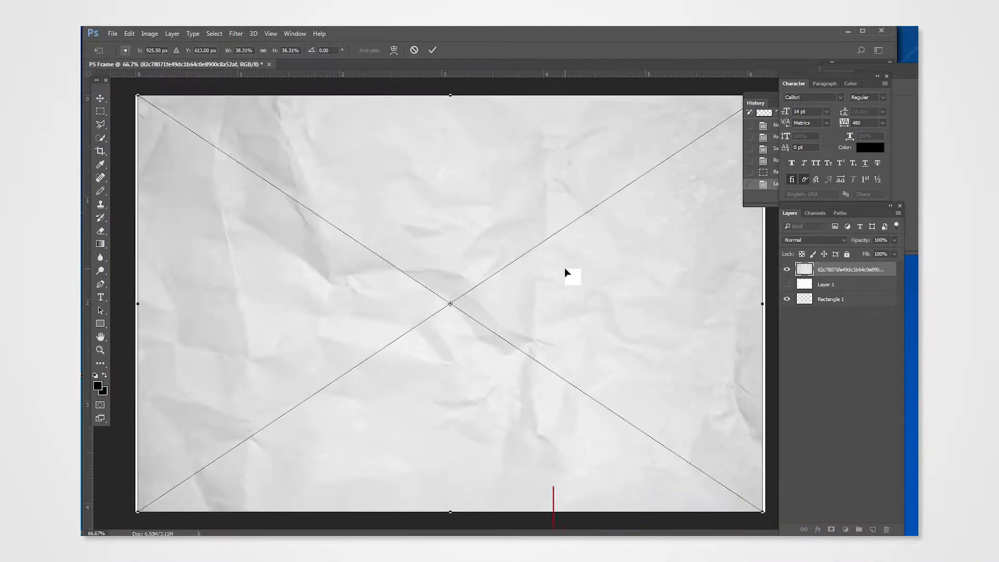
# Commit the crumpled paper, rasterize it, and cut its inner rectangle onto Layer 2
pyautogui.press('ctrl+t')
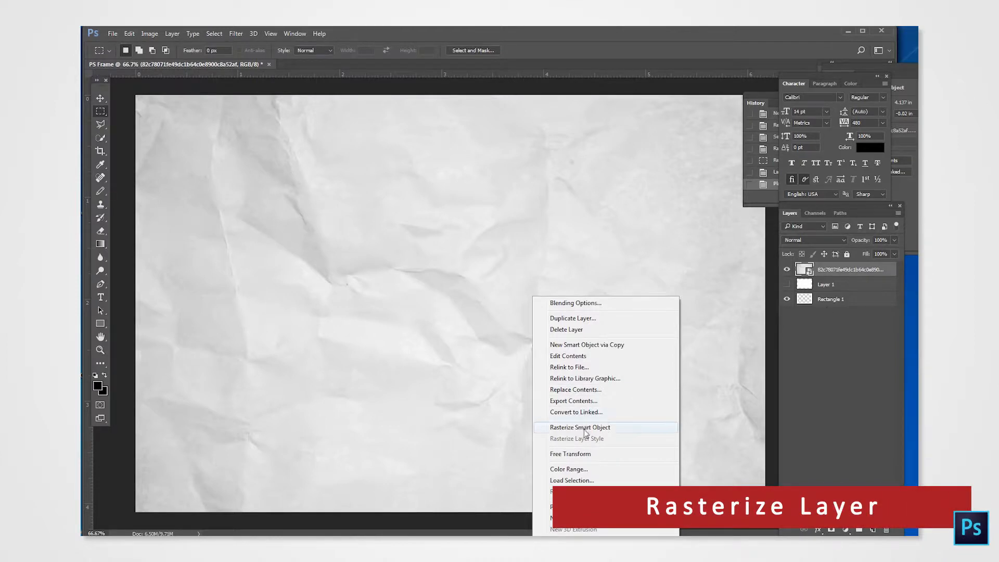
pyautogui.click(579, 427)
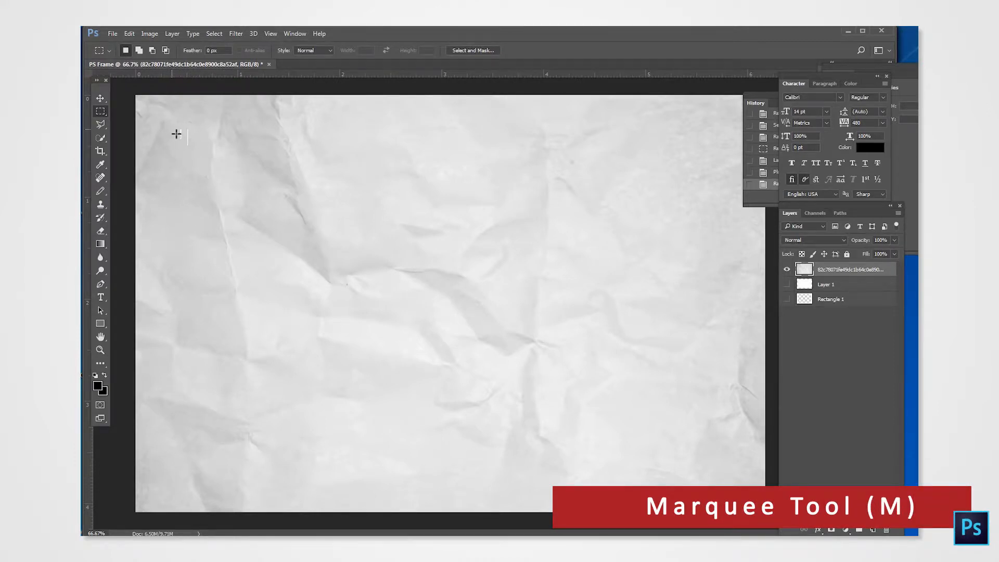
pyautogui.moveTo(176, 133); pyautogui.dragTo(733, 480)
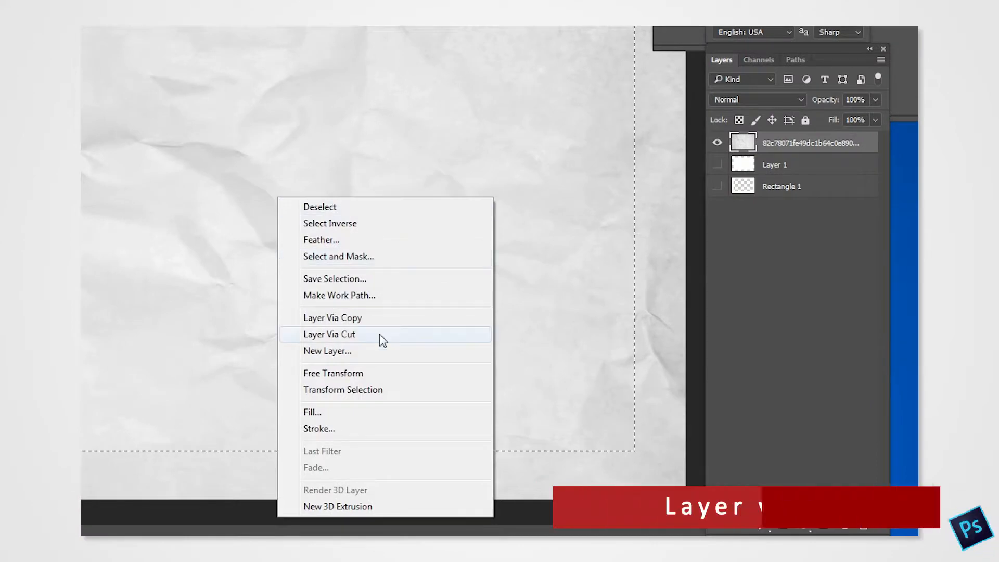
pyautogui.click(329, 334)
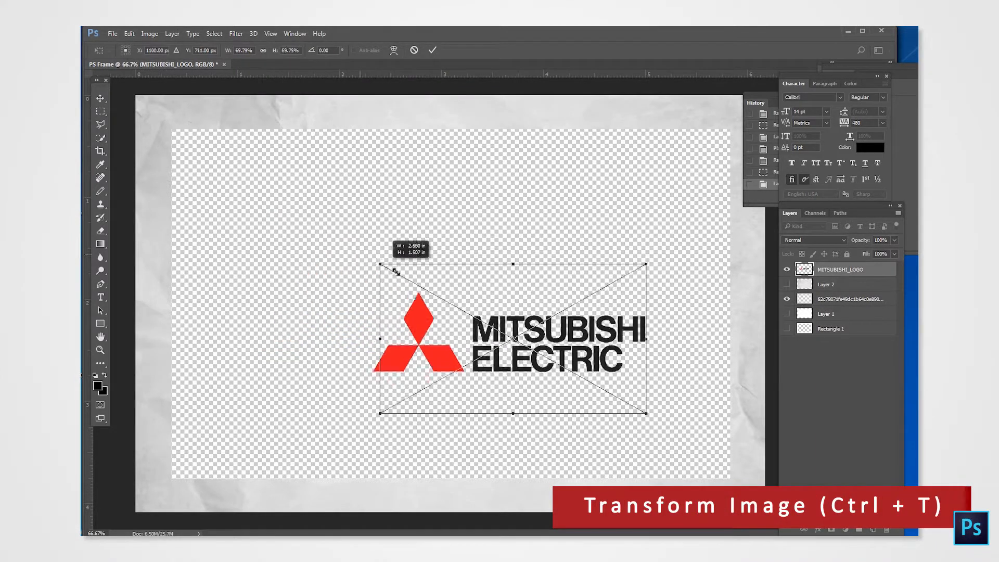
# Scale down the Mitsubishi Electric logo and drag it to the bottom-left corner
pyautogui.moveTo(513, 334); pyautogui.dragTo(580, 375)
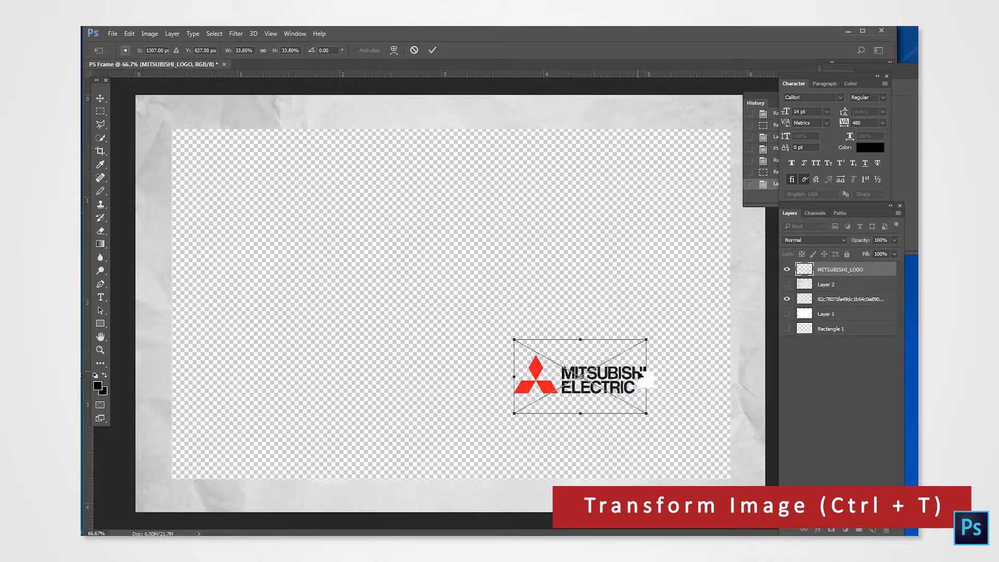
pyautogui.moveTo(580, 376); pyautogui.dragTo(223, 474)
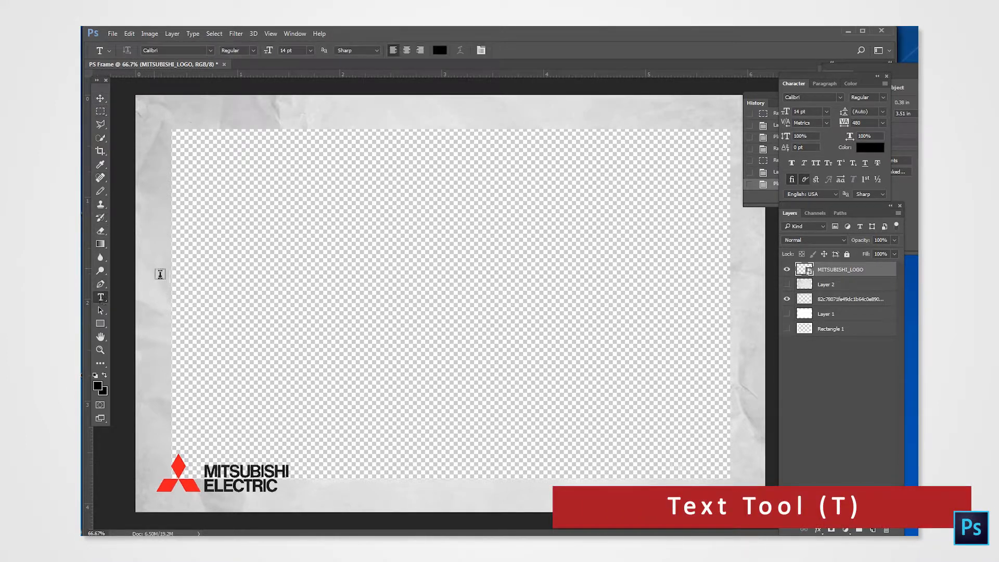
pyautogui.moveTo(561, 465)
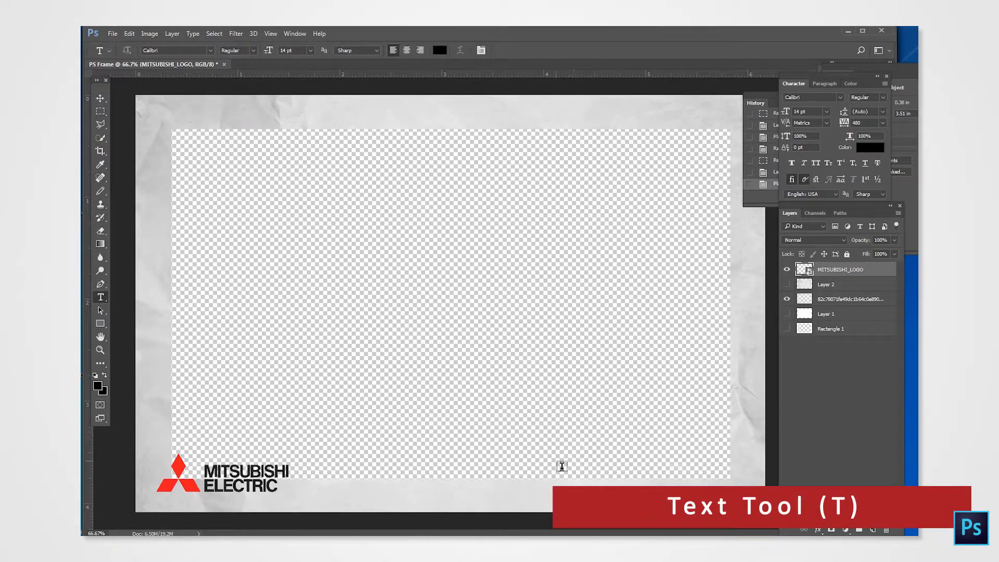
pyautogui.moveTo(518, 476)
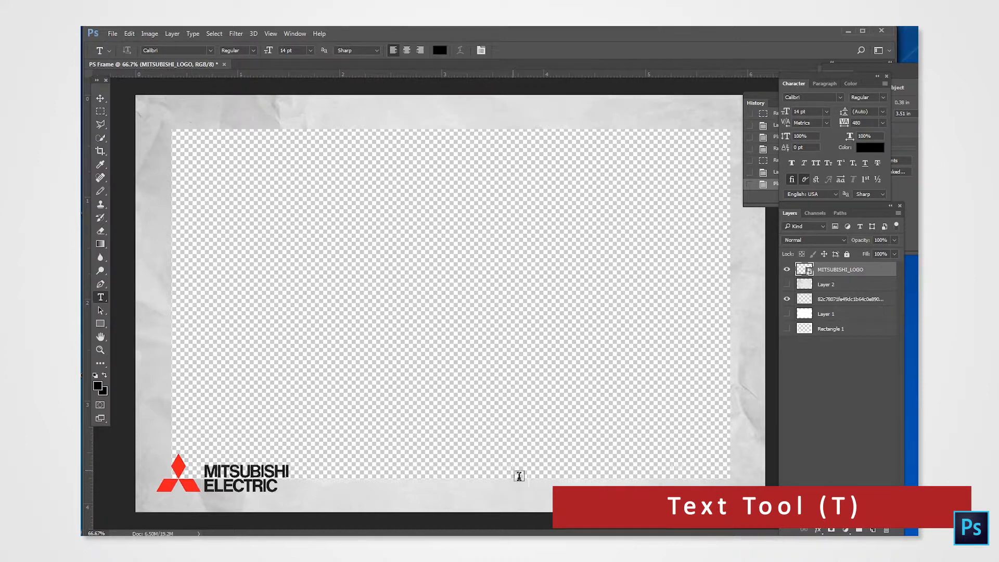
# Type 'PS EVENTS GRAND OPENING' on the bottom border beside the logo
pyautogui.click(513, 471)
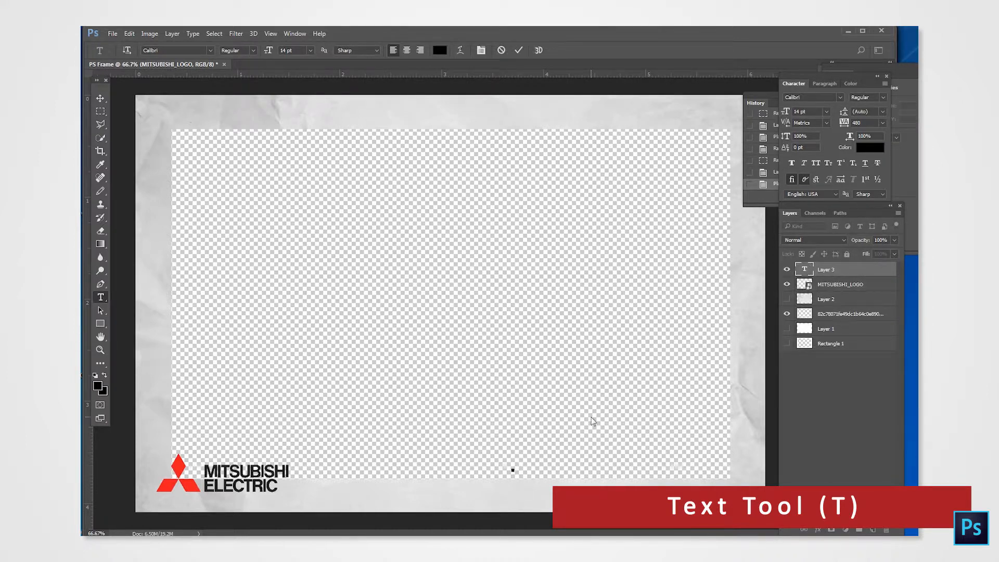
pyautogui.write('PS EVENTS')
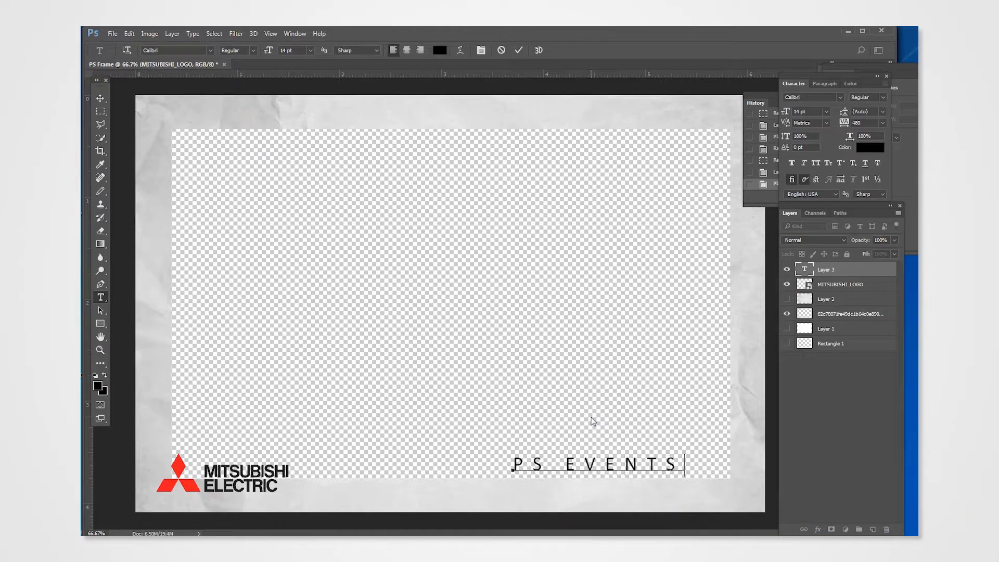
pyautogui.write('GRAND OPENING')
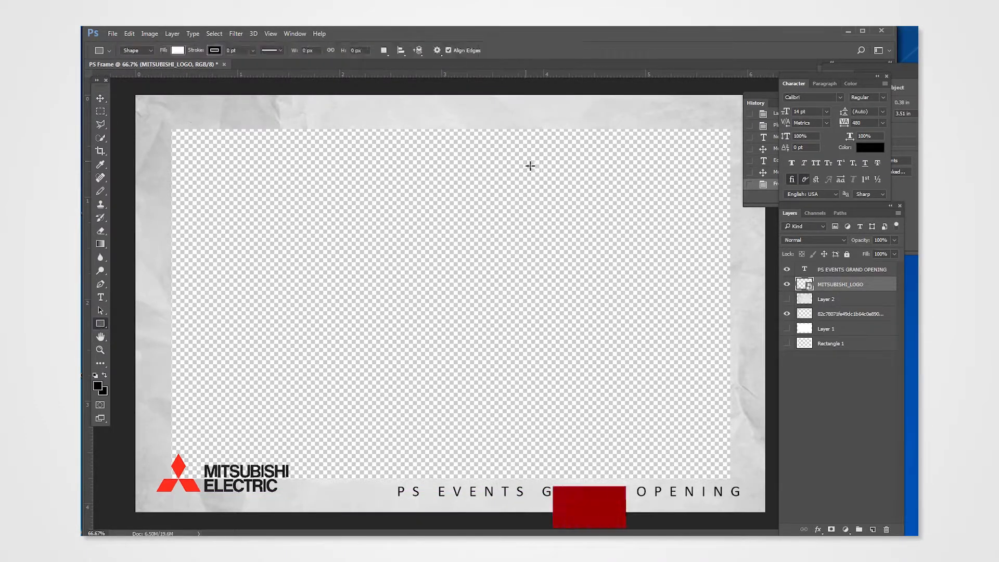
# Draw a tall narrow rectangle with a red fill
pyautogui.moveTo(414, 182); pyautogui.dragTo(435, 296)
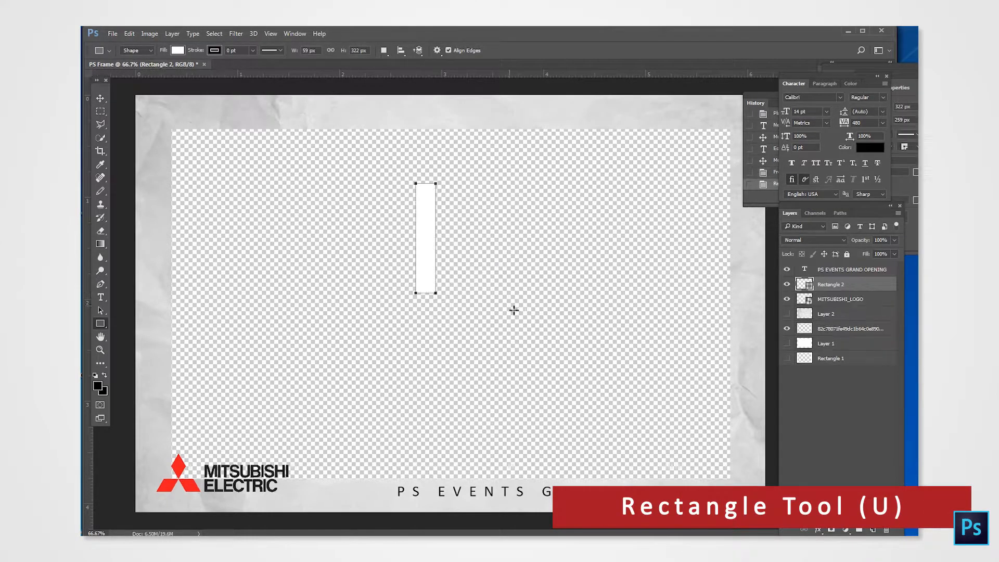
pyautogui.click(178, 50)
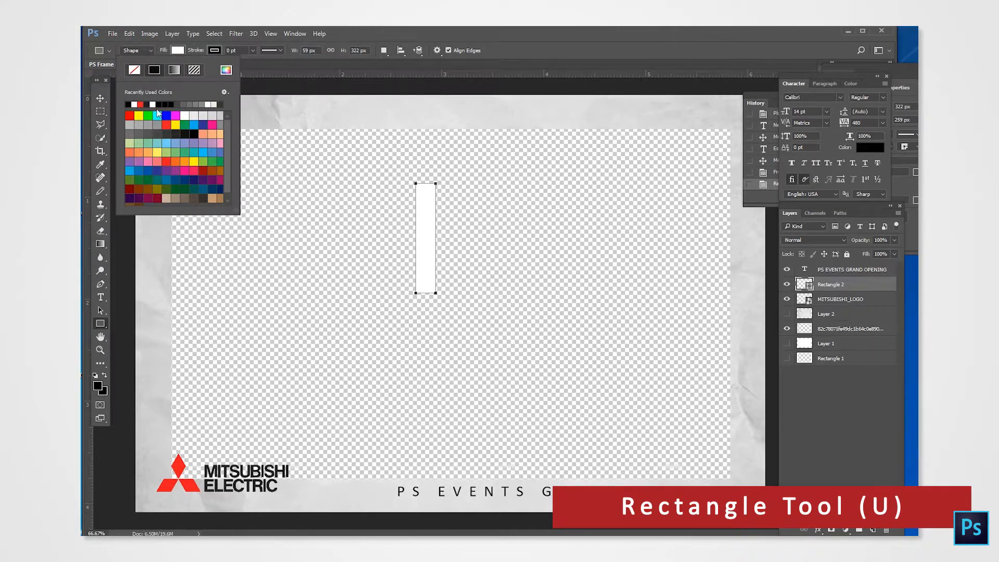
pyautogui.click(126, 116)
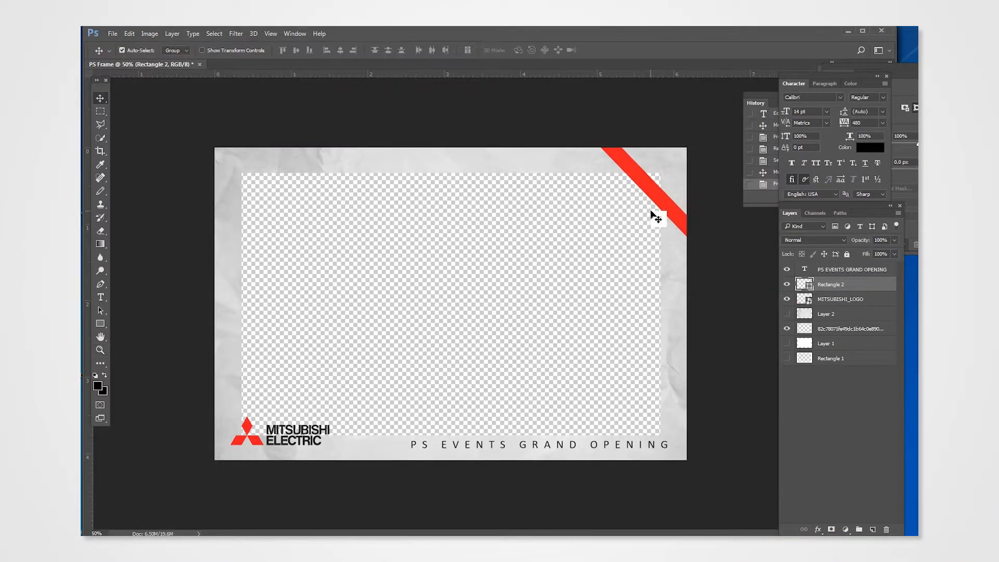
# Duplicate the red stripe layer and shift the copy beside the first stripe
pyautogui.rightClick(832, 284)
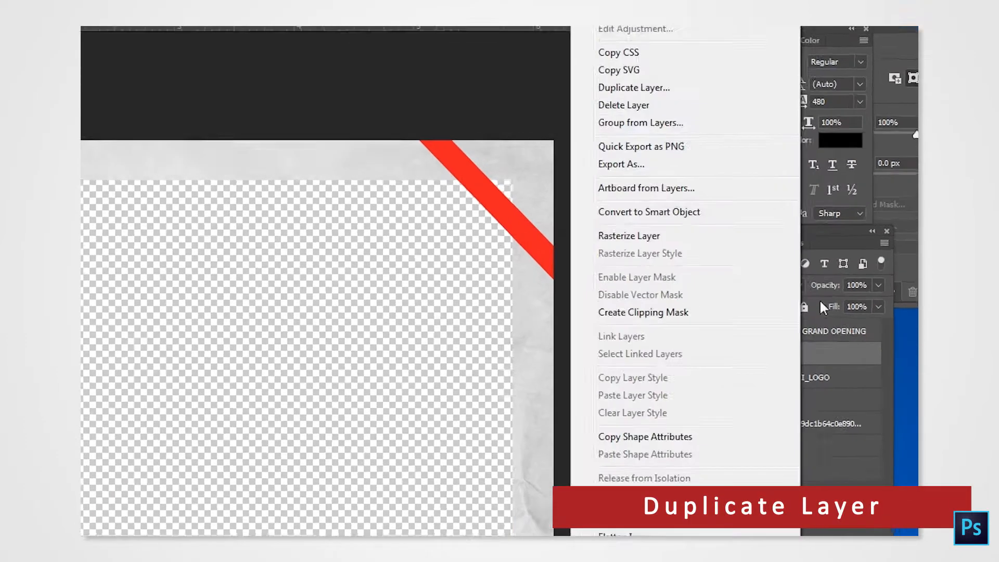
pyautogui.click(633, 88)
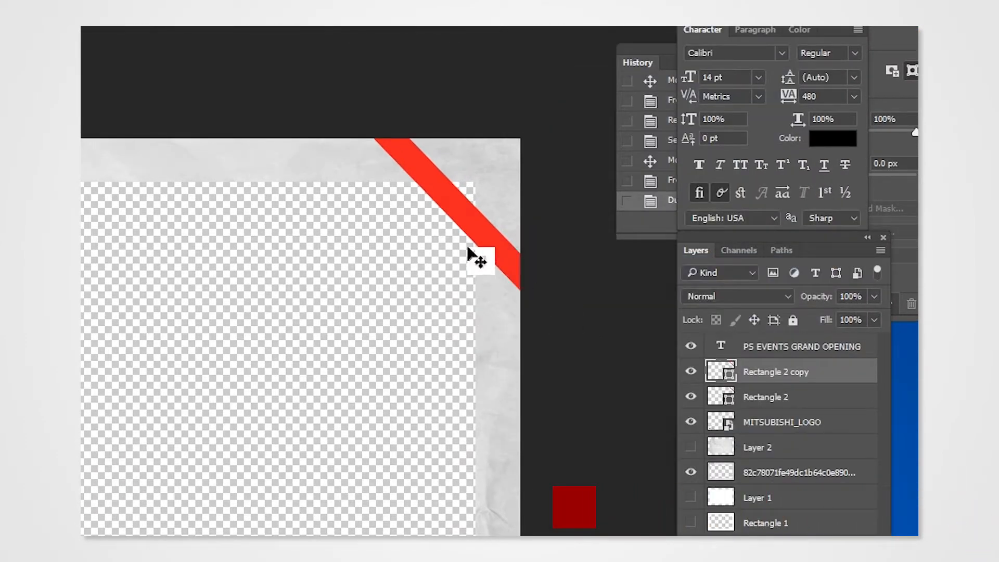
pyautogui.press('ctrl+t')
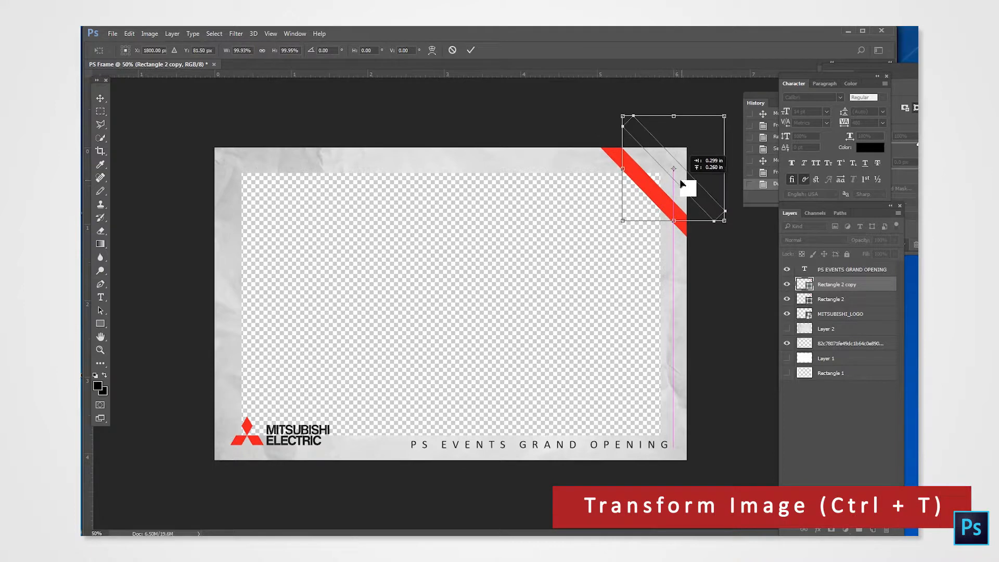
pyautogui.moveTo(723, 219); pyautogui.dragTo(710, 215)
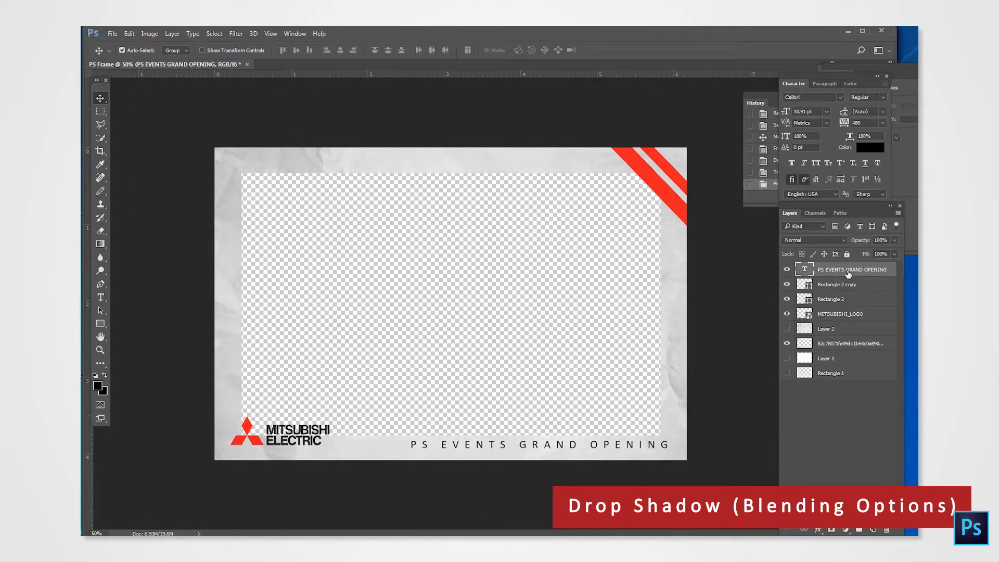
# Give the event text layer a Multiply drop shadow at 50% opacity, size 43
pyautogui.rightClick(852, 269)
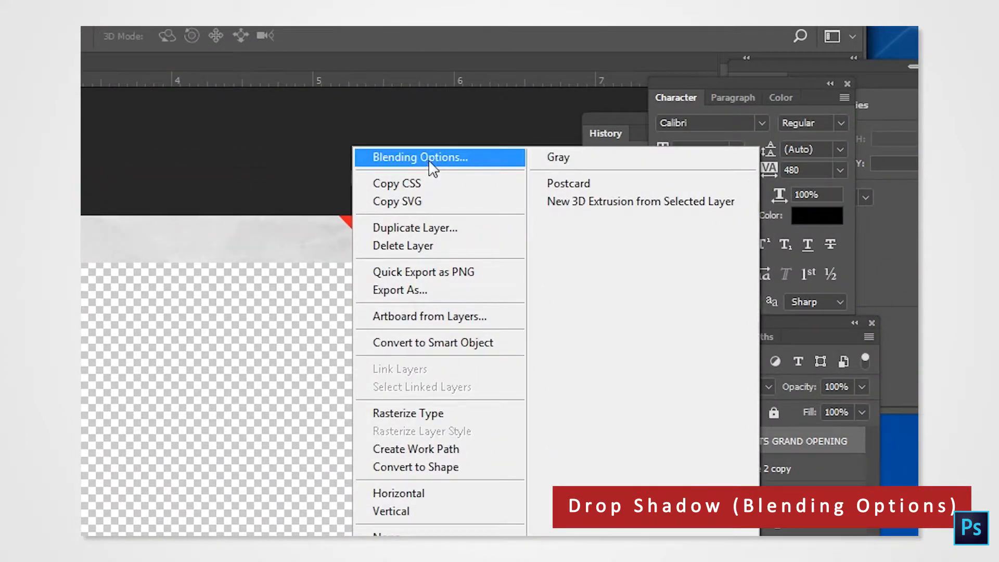
pyautogui.click(417, 157)
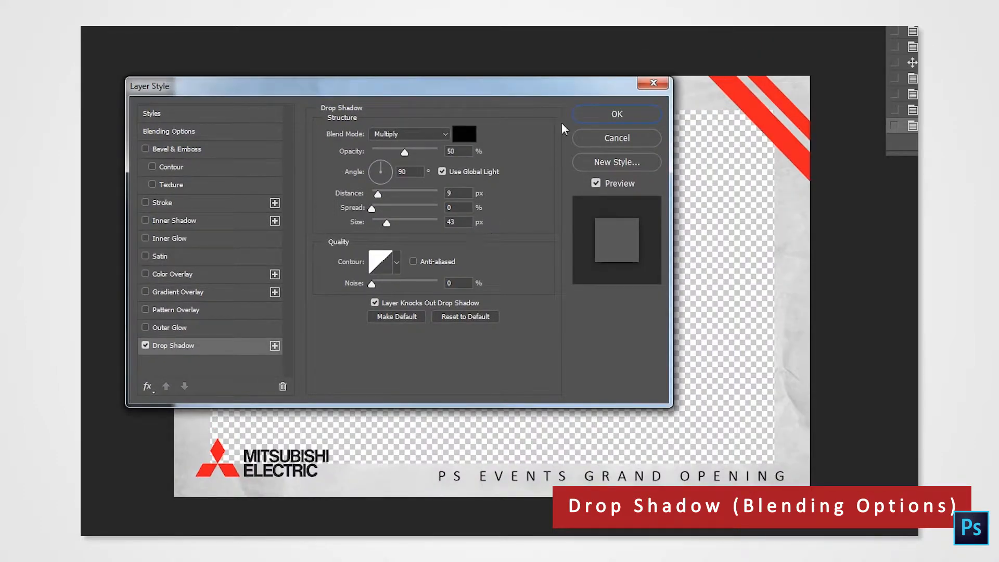
pyautogui.click(615, 113)
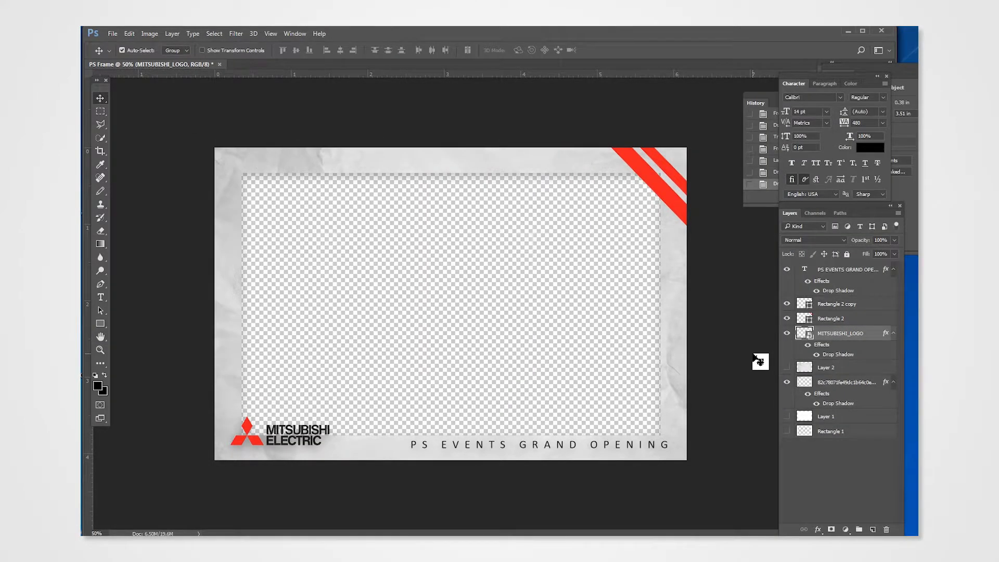
pyautogui.moveTo(469, 301)
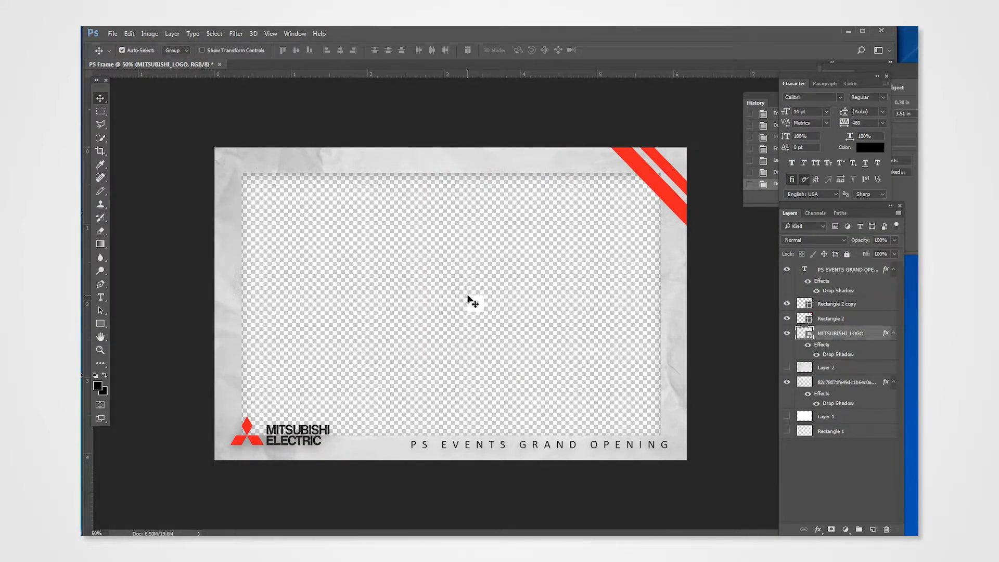
pyautogui.moveTo(470, 293)
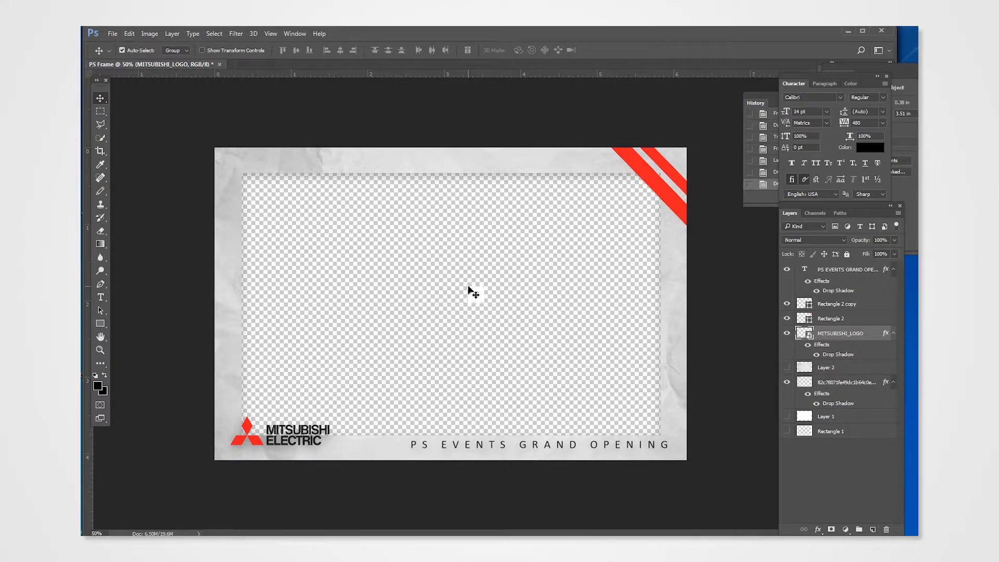
# Save the frame as a PNG with None/Fast compression in PNG Options
pyautogui.click(112, 34)
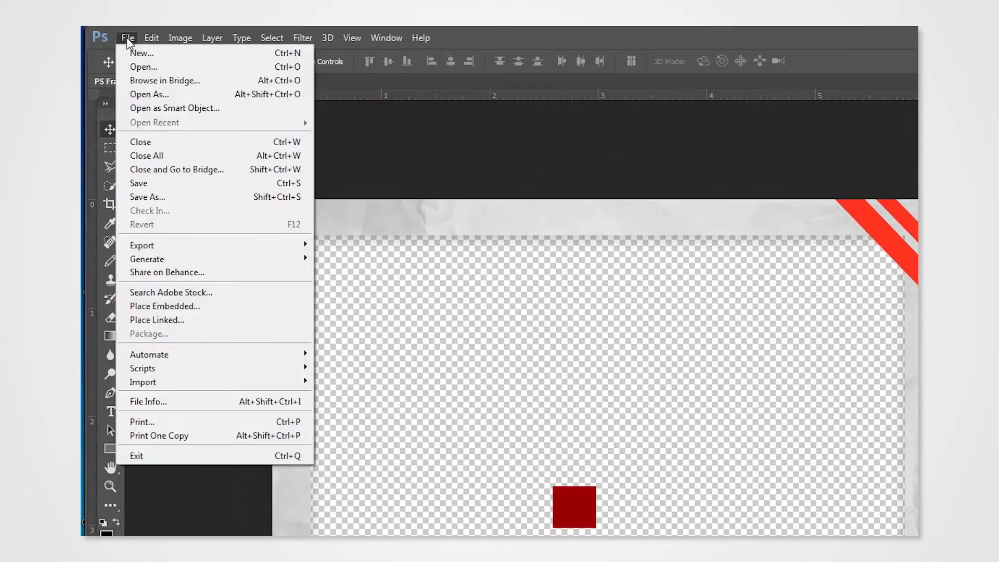
pyautogui.click(147, 196)
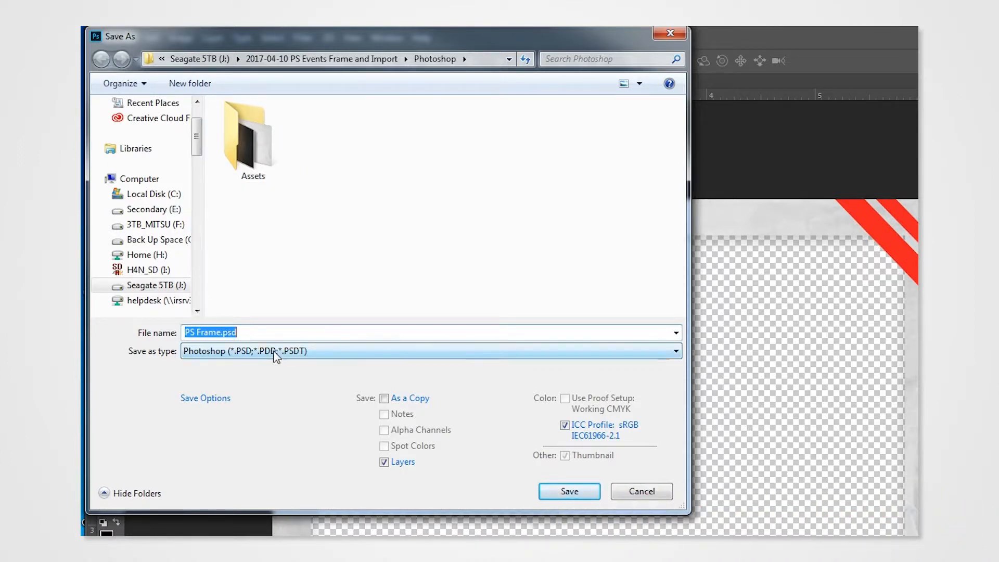
pyautogui.click(431, 351)
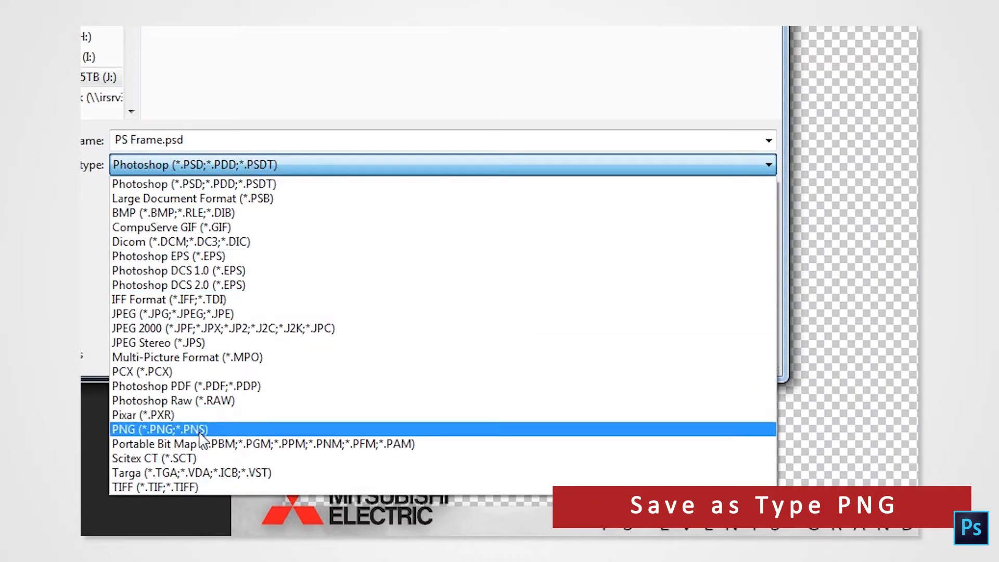
pyautogui.click(152, 428)
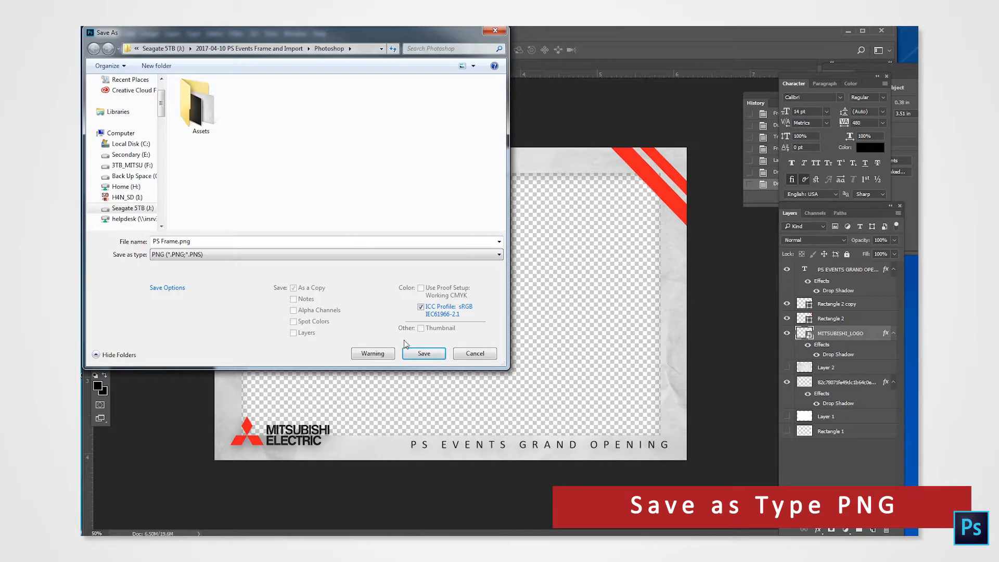
pyautogui.click(423, 353)
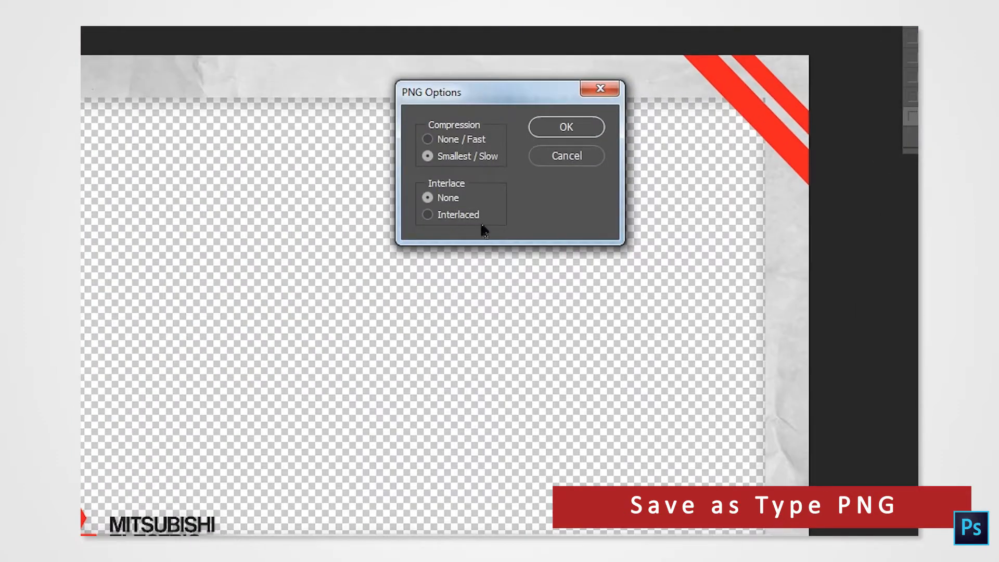
pyautogui.click(426, 139)
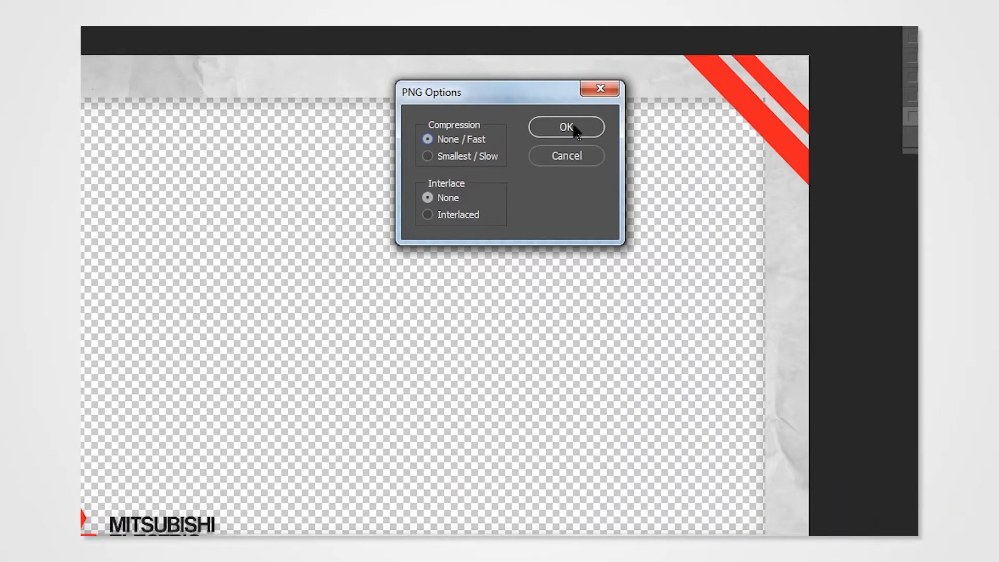
pyautogui.click(565, 127)
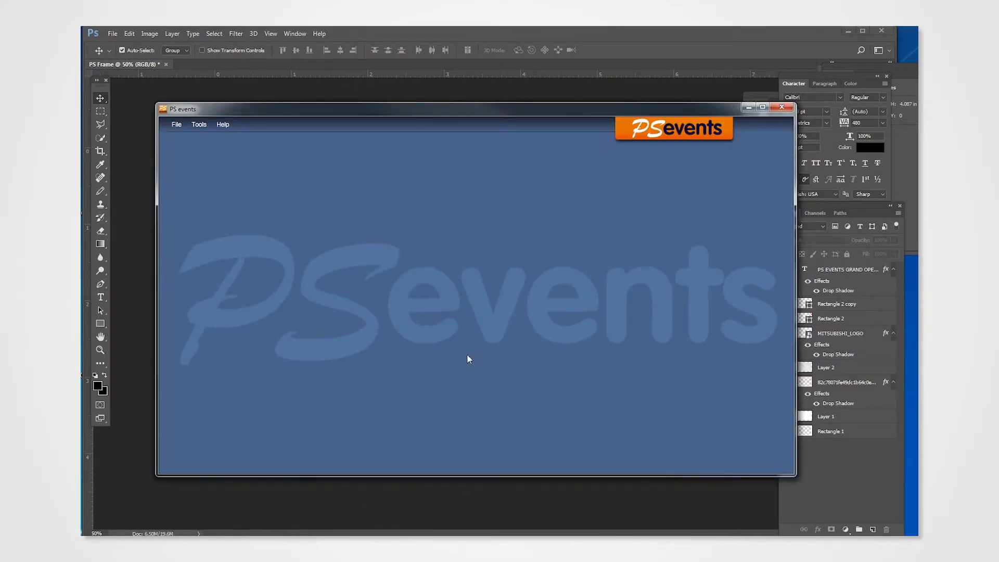
# Create the event 'PS EVENTS GRAND OPENING' with its Images folder as Folder 1
pyautogui.click(176, 125)
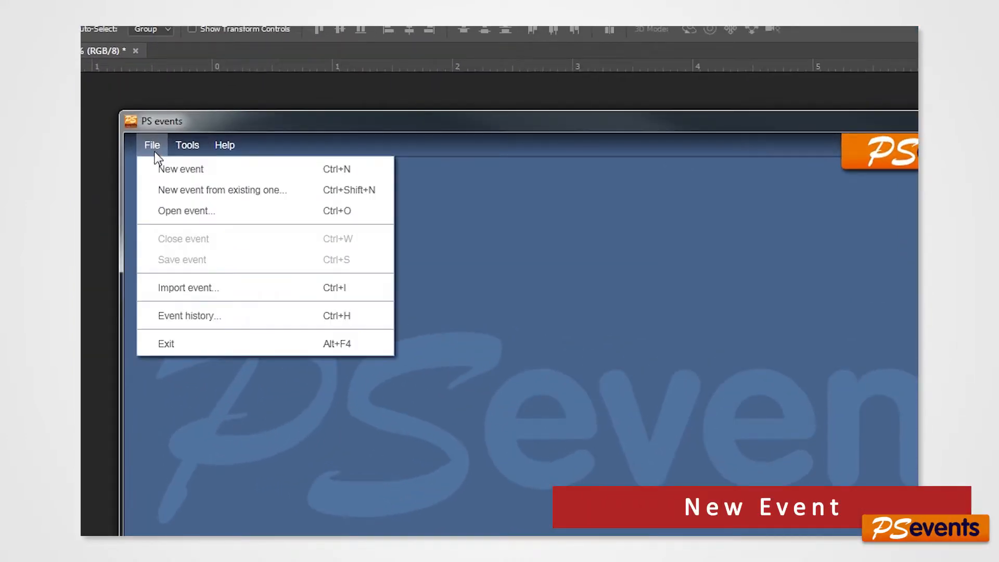
pyautogui.moveTo(181, 168)
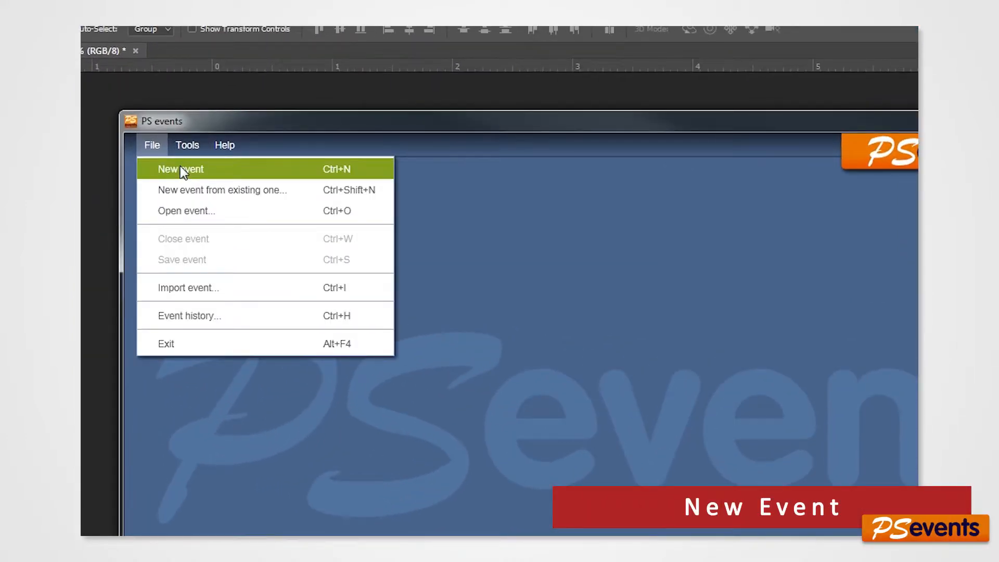
pyautogui.click(179, 169)
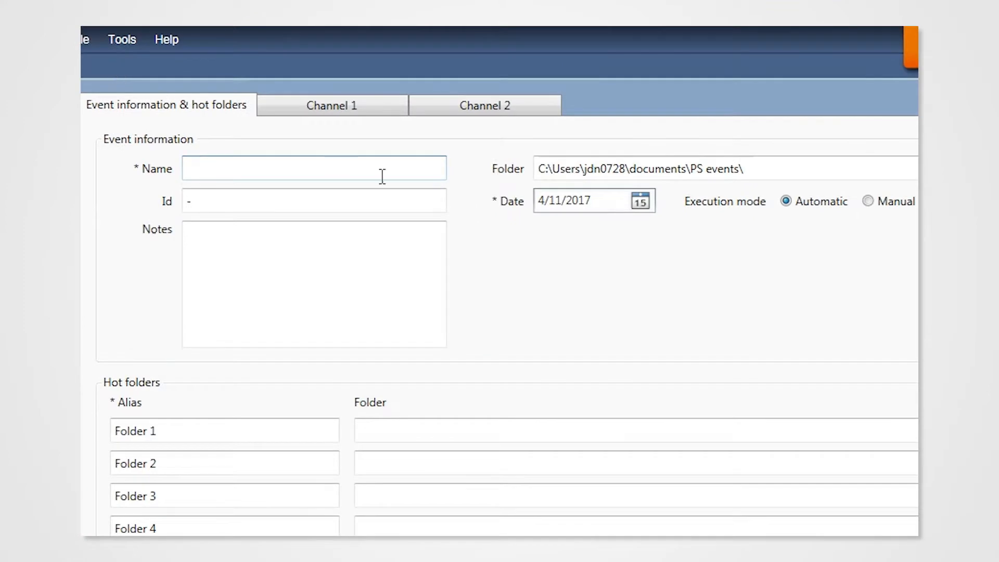
pyautogui.write('PS EVENTS G')
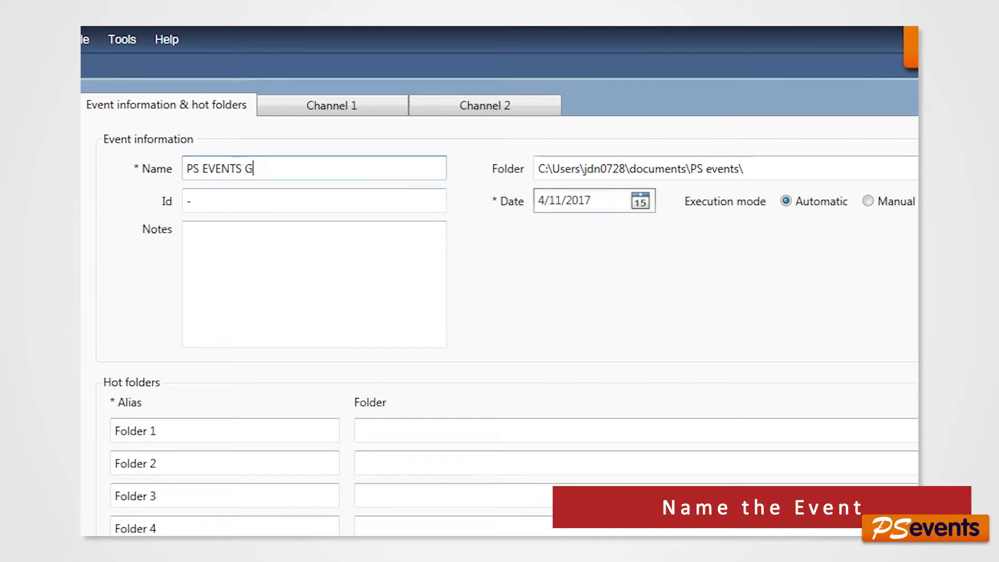
pyautogui.write('RAND OPENING')
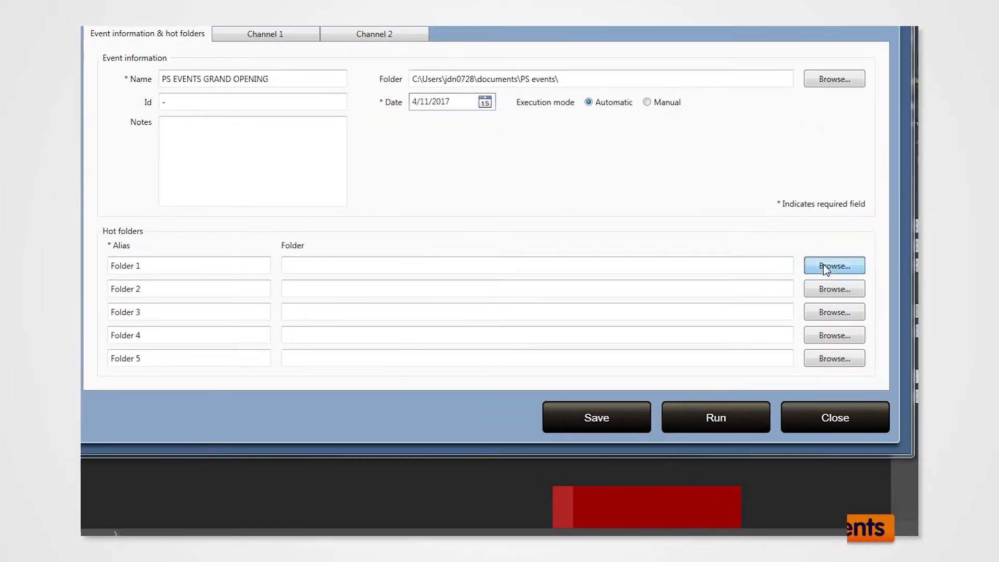
pyautogui.click(833, 266)
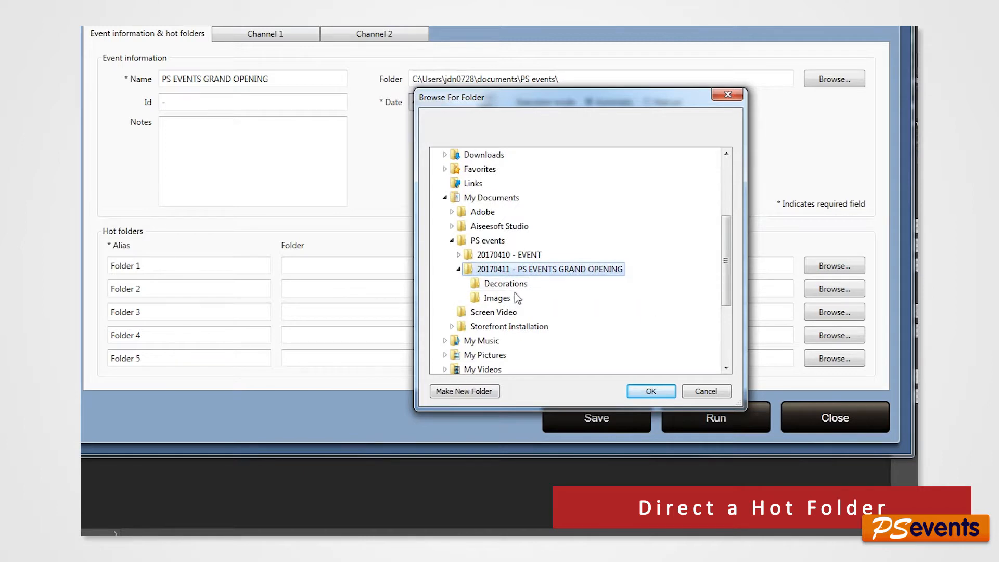
pyautogui.click(650, 390)
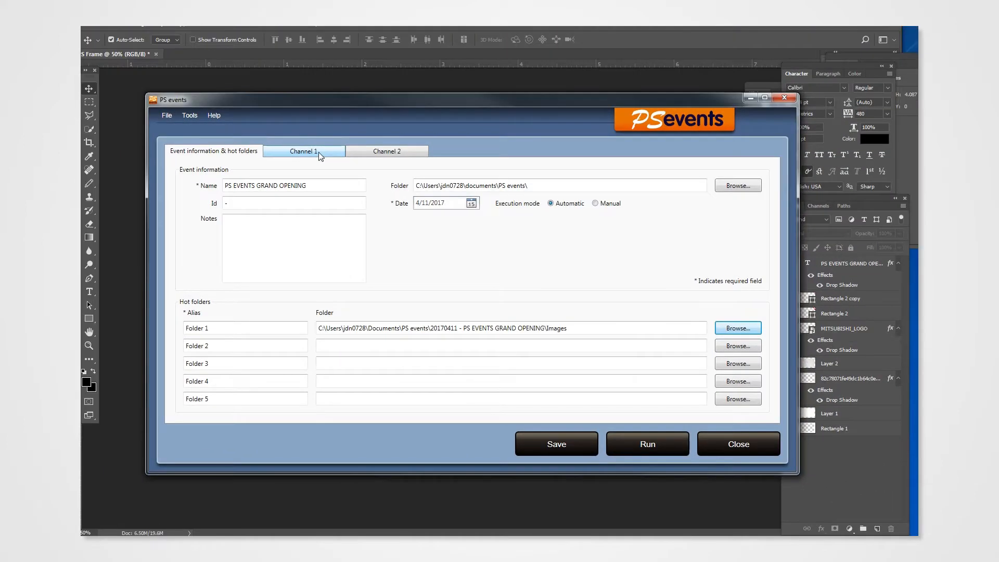
# Set Channel 1's print format to 4x6 and show its picture adjustment settings
pyautogui.click(304, 151)
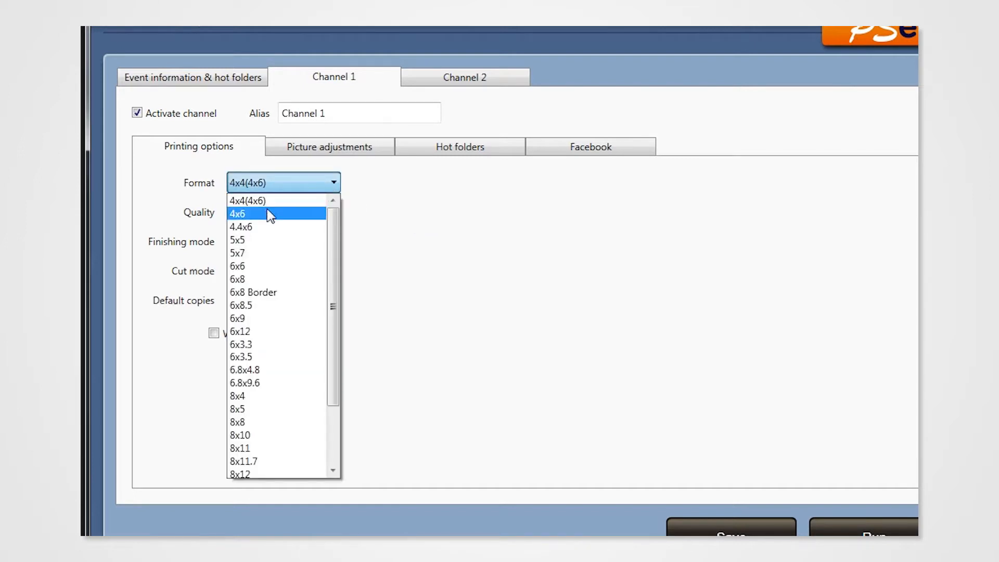
pyautogui.click(237, 212)
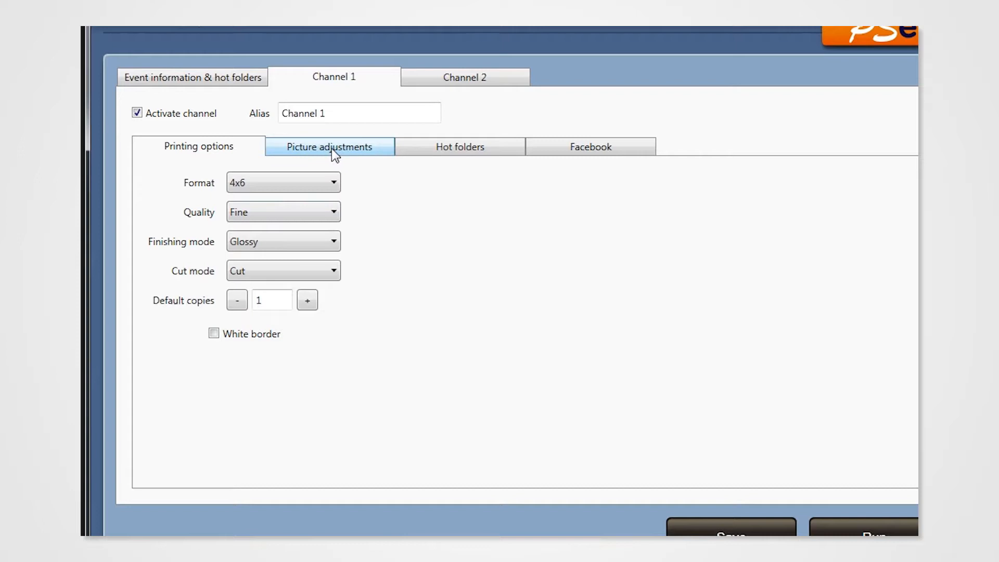
pyautogui.click(329, 147)
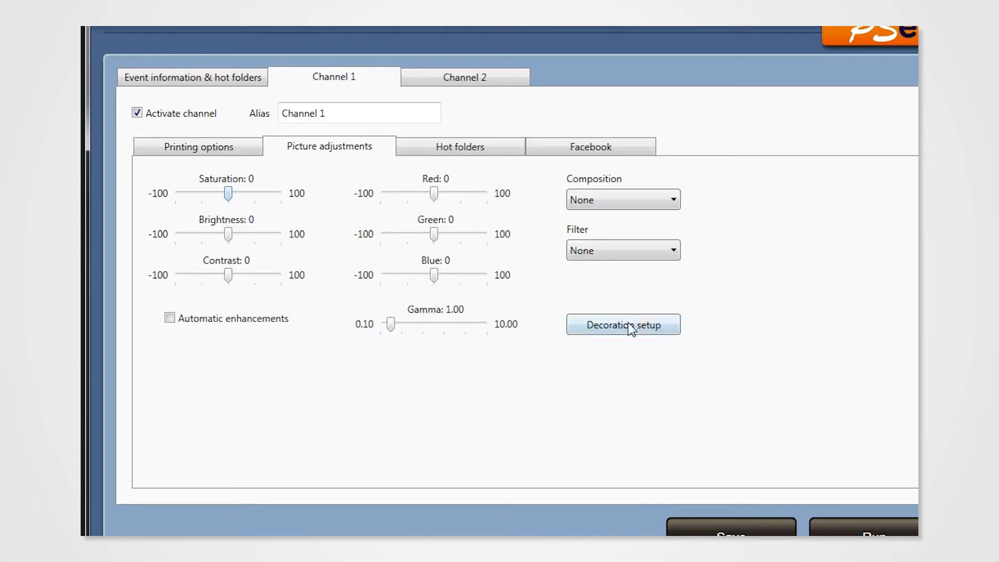
# Enable landscape-picture decoration for Channel 1 and load PS Frame.png from the Frame and Import folder
pyautogui.click(622, 324)
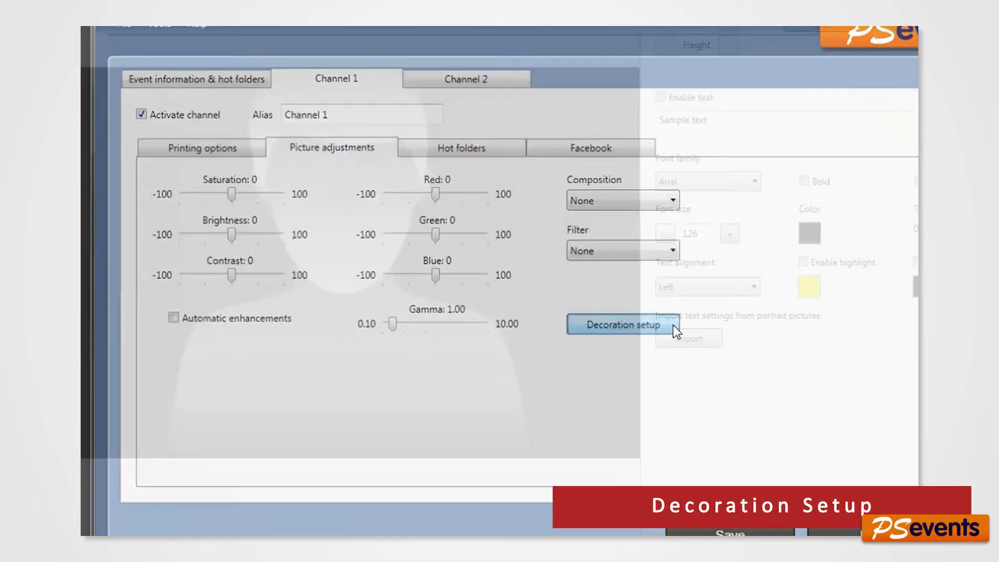
pyautogui.click(618, 324)
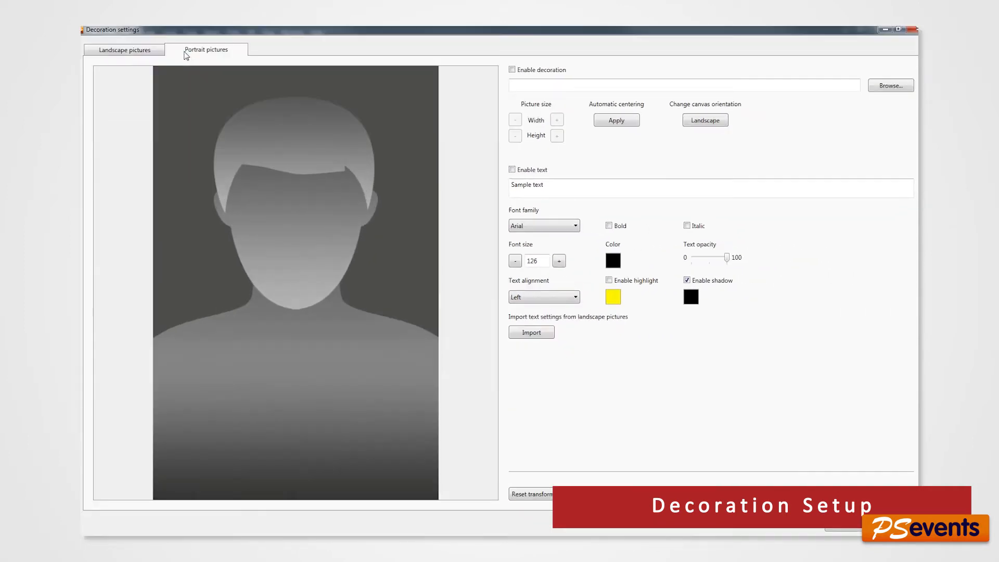
pyautogui.click(125, 50)
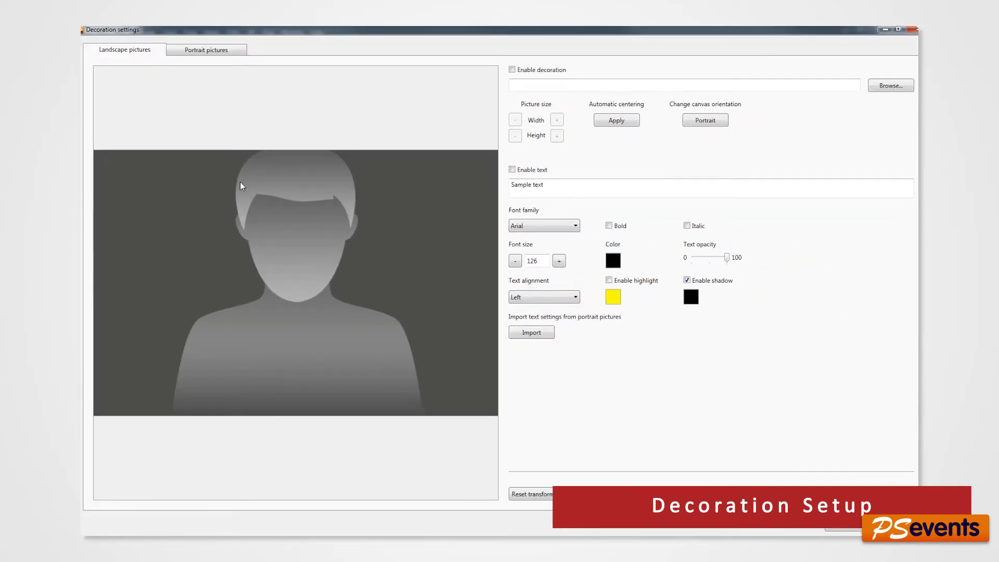
pyautogui.click(512, 69)
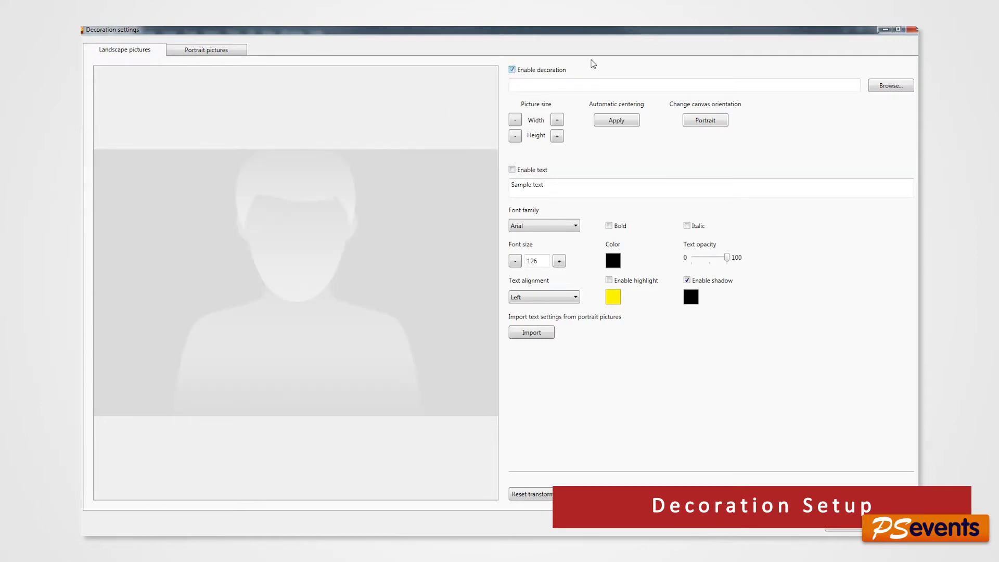
pyautogui.click(890, 85)
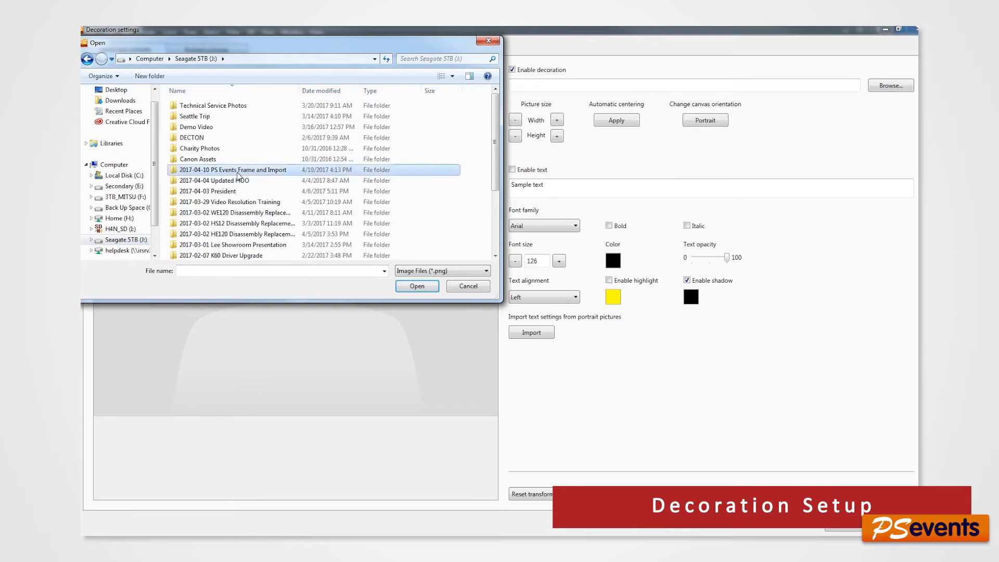
pyautogui.doubleClick(232, 170)
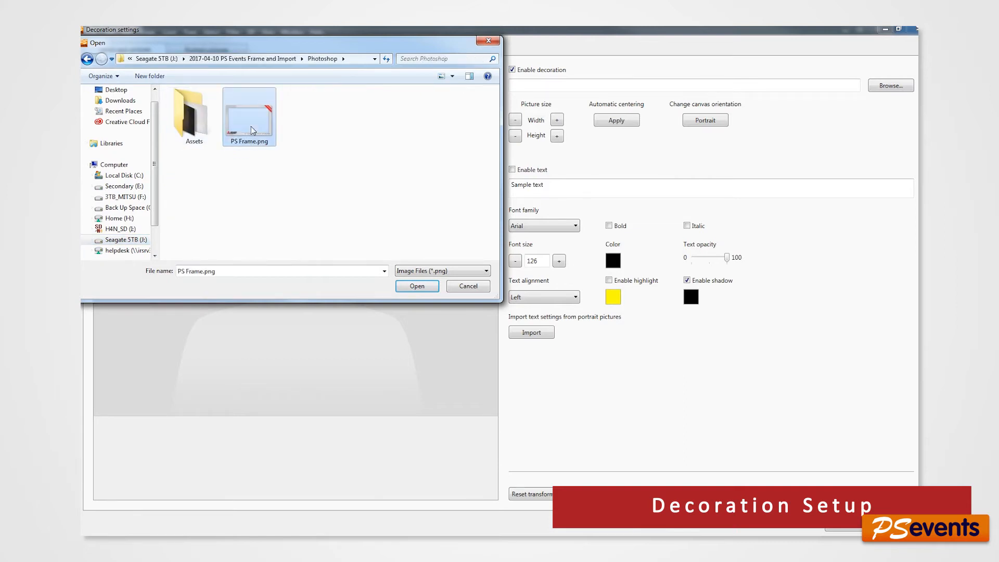
pyautogui.click(416, 285)
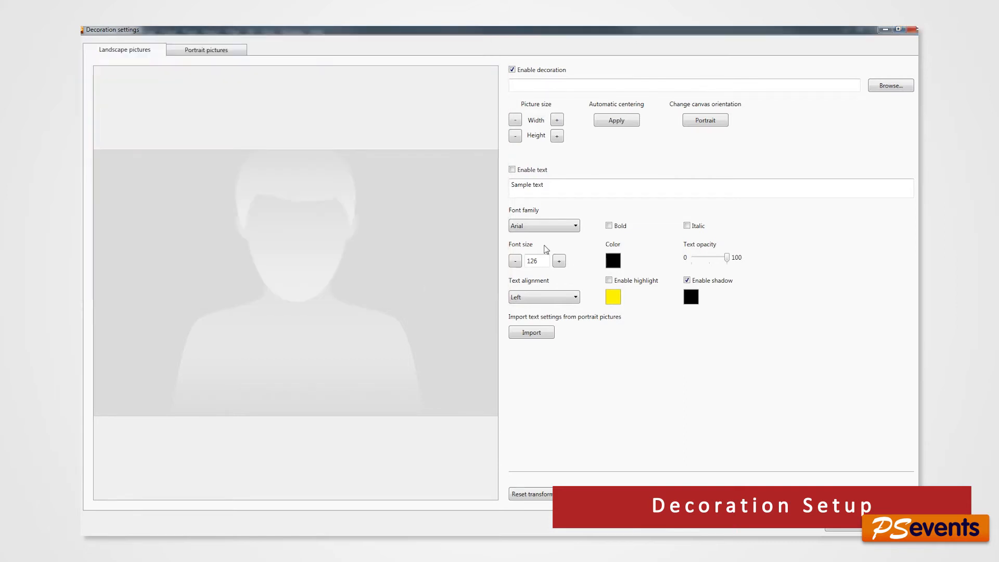
# Reduce the decoration's width and height slightly to fit the landscape photo
pyautogui.click(890, 85)
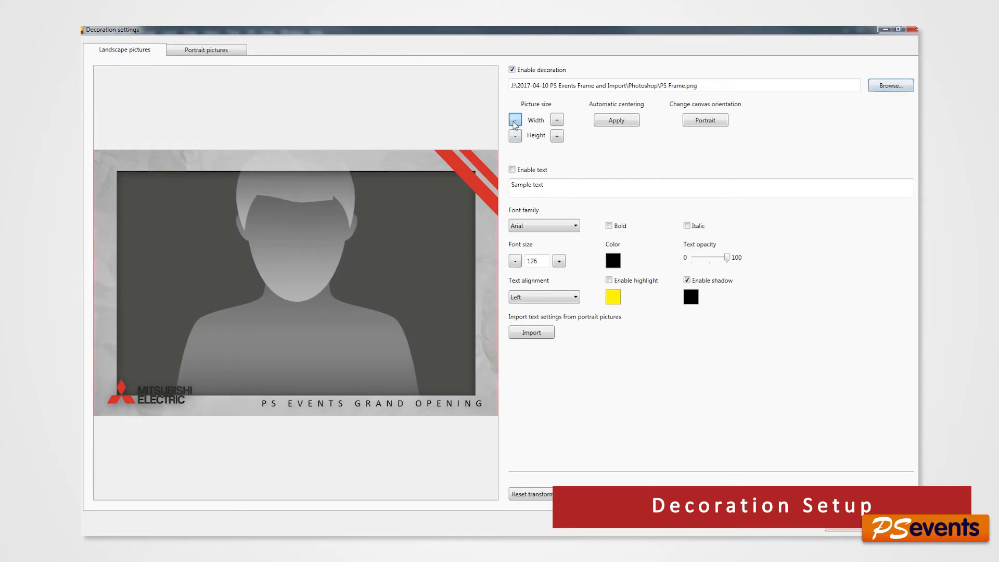
pyautogui.click(514, 120)
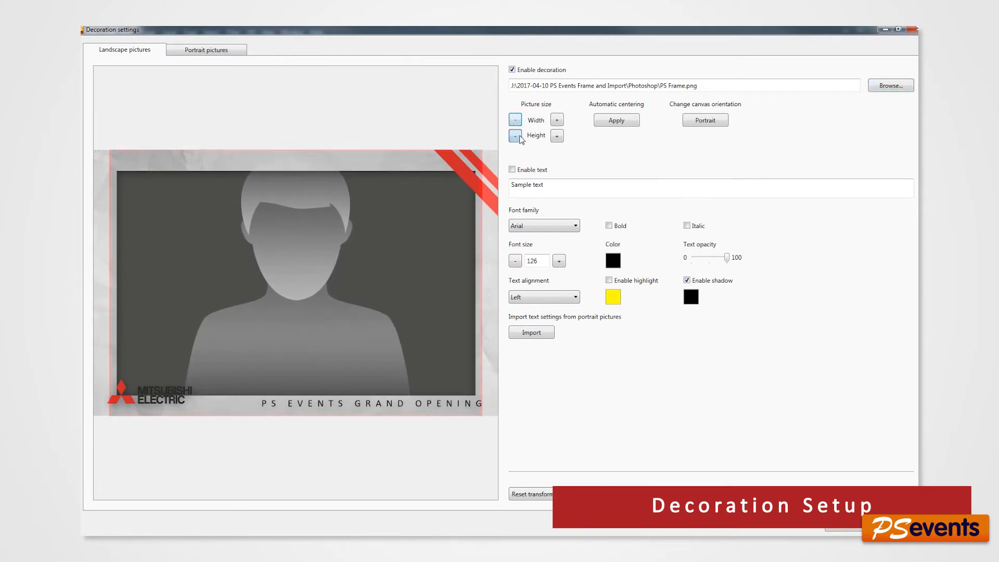
pyautogui.click(514, 136)
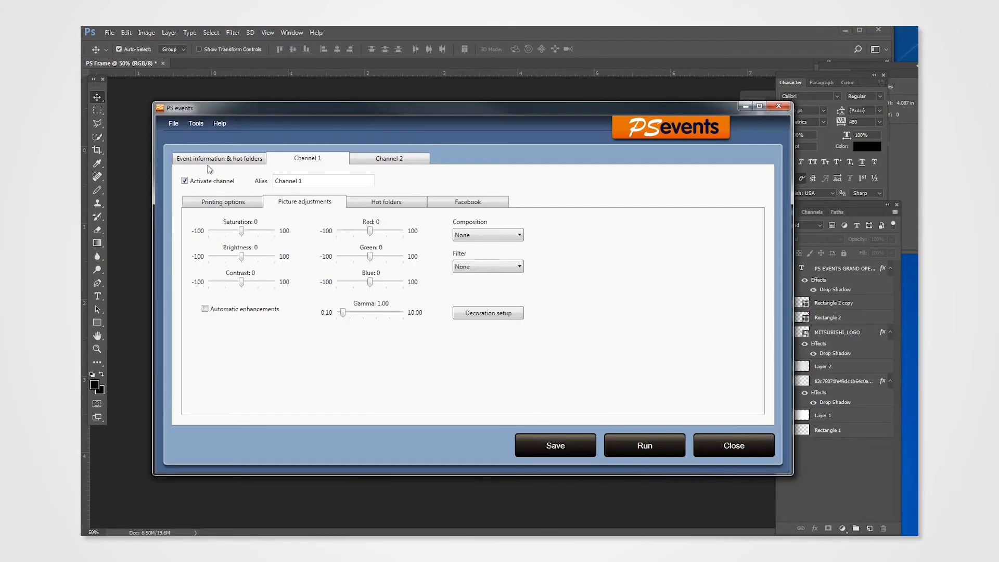
# Run the PS EVENTS GRAND OPENING event from the Event information tab
pyautogui.click(219, 158)
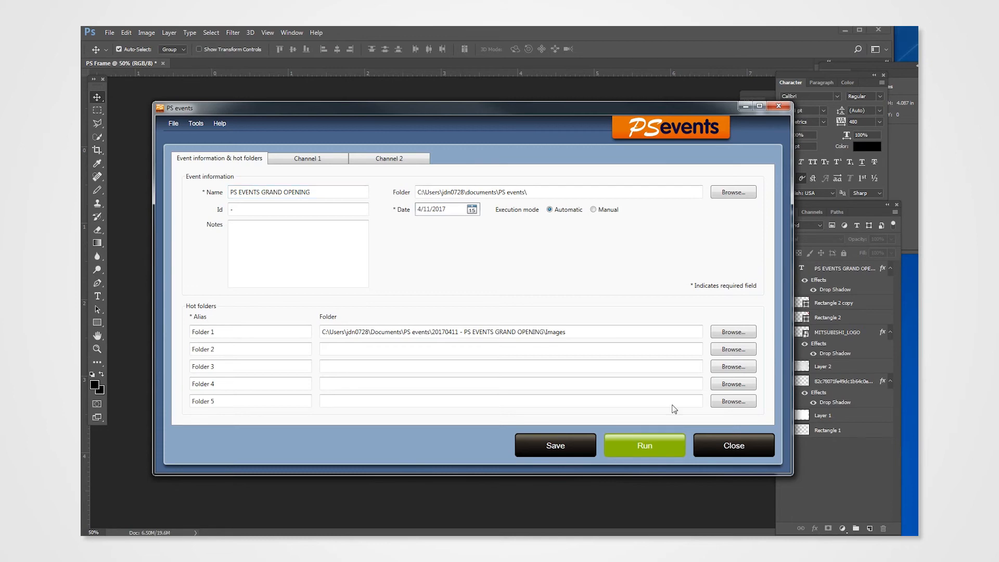
pyautogui.click(643, 445)
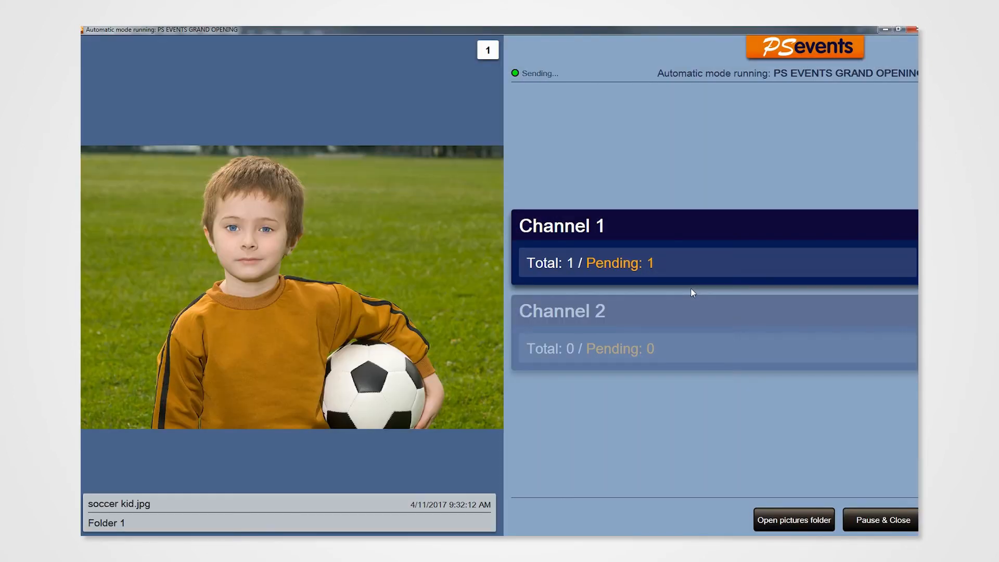